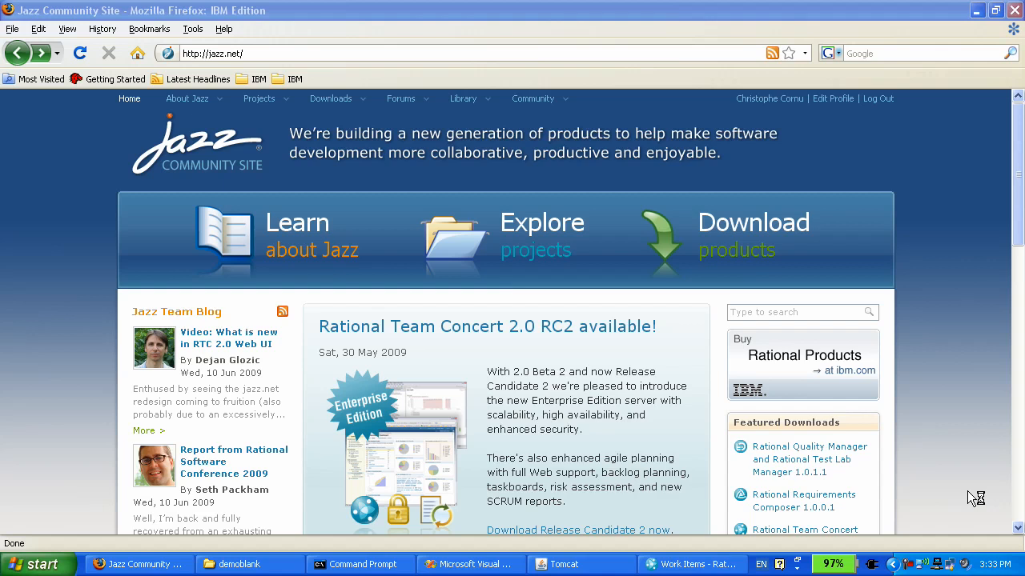
pyautogui.moveTo(971, 498)
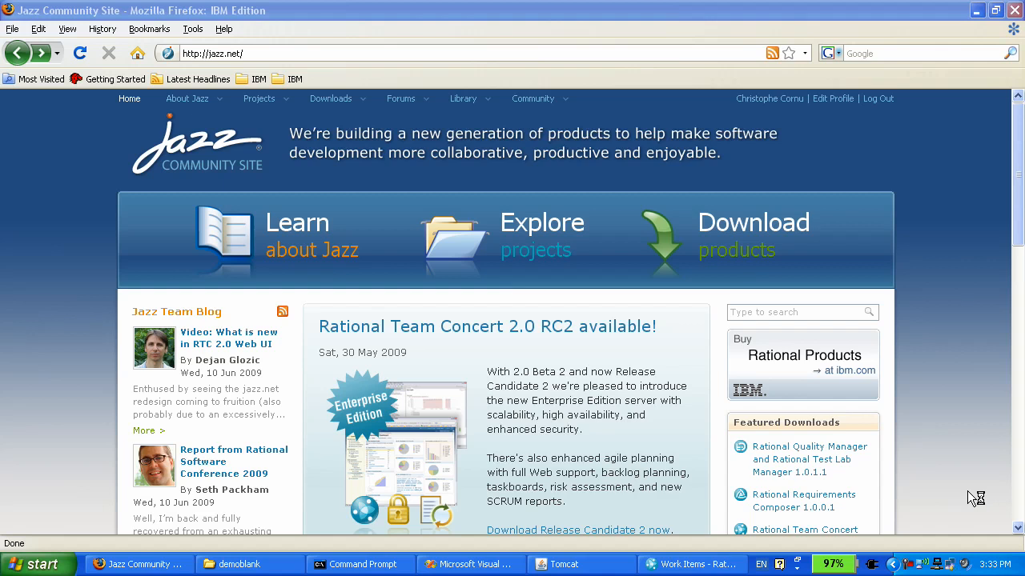
pyautogui.moveTo(969, 496)
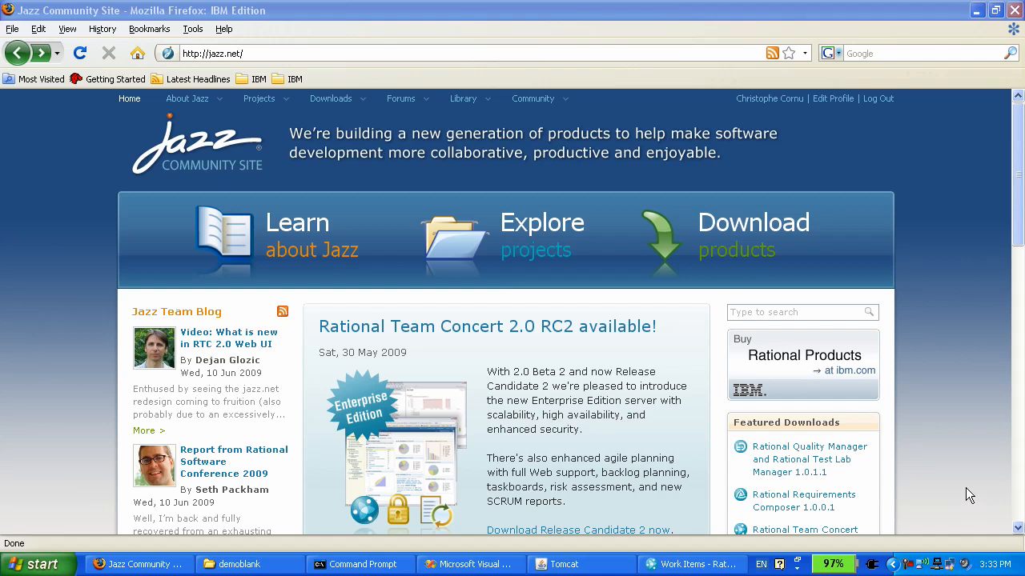
pyautogui.moveTo(833, 163)
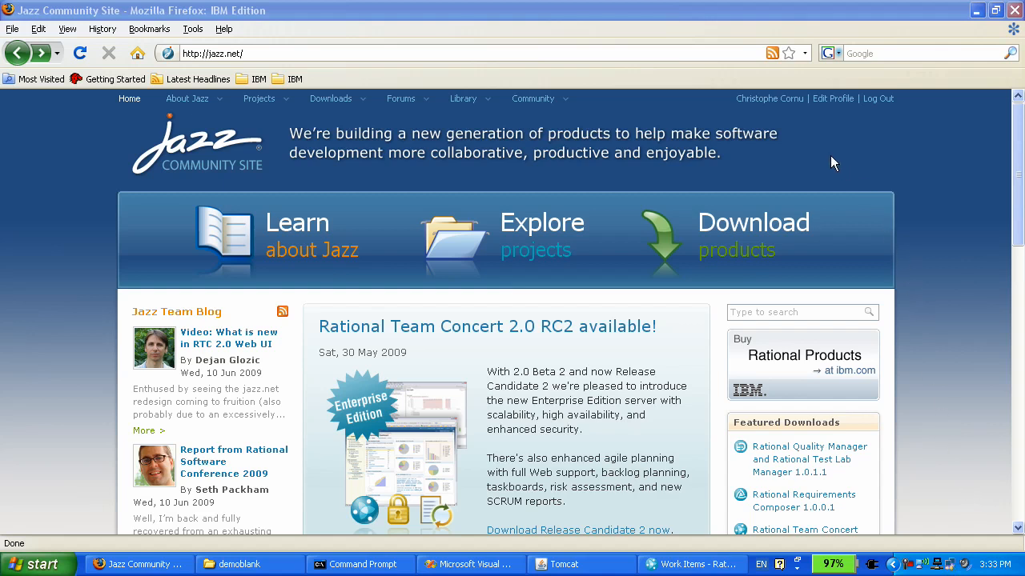
pyautogui.moveTo(781, 231)
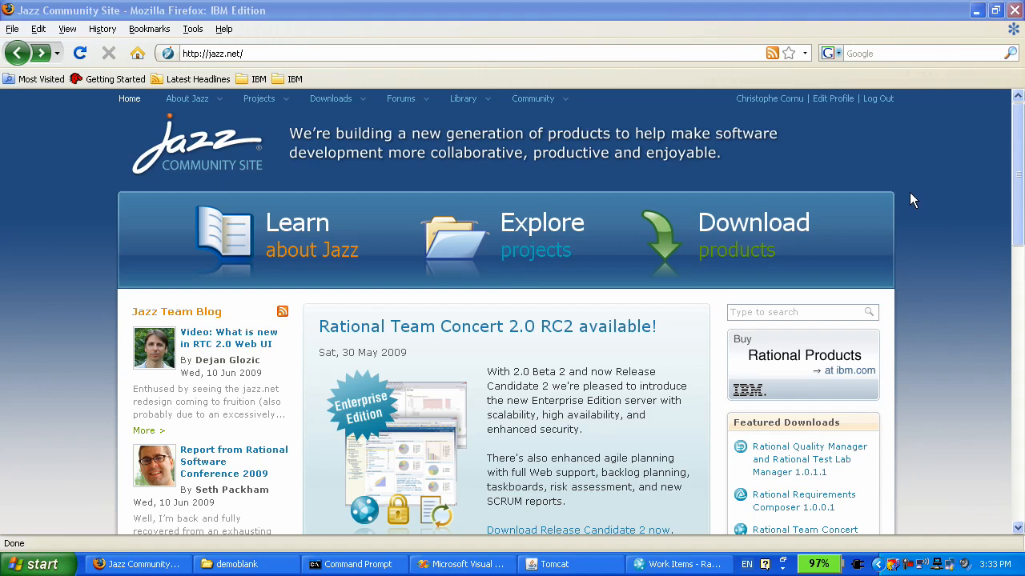
pyautogui.moveTo(918, 207)
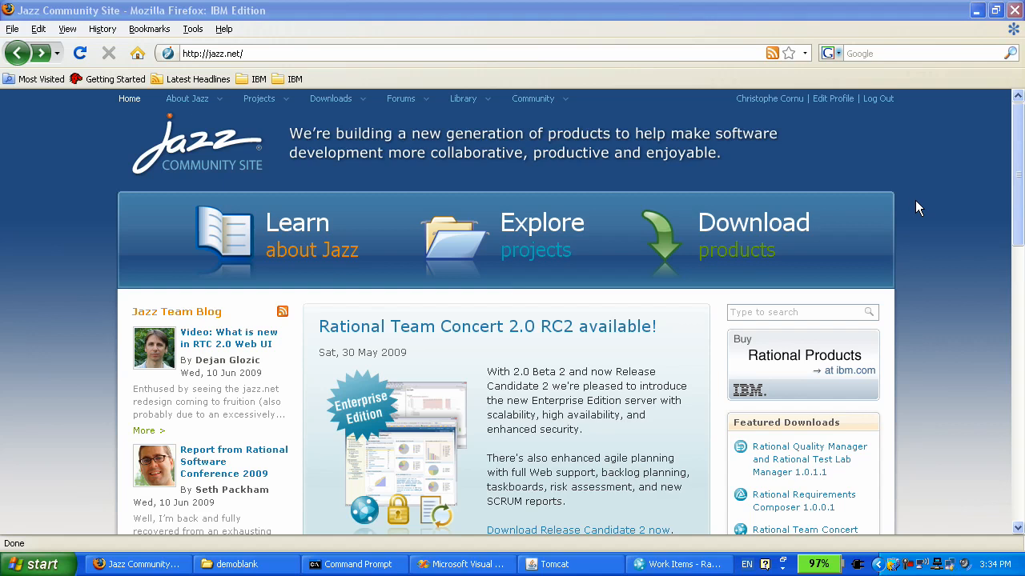
pyautogui.moveTo(915, 234)
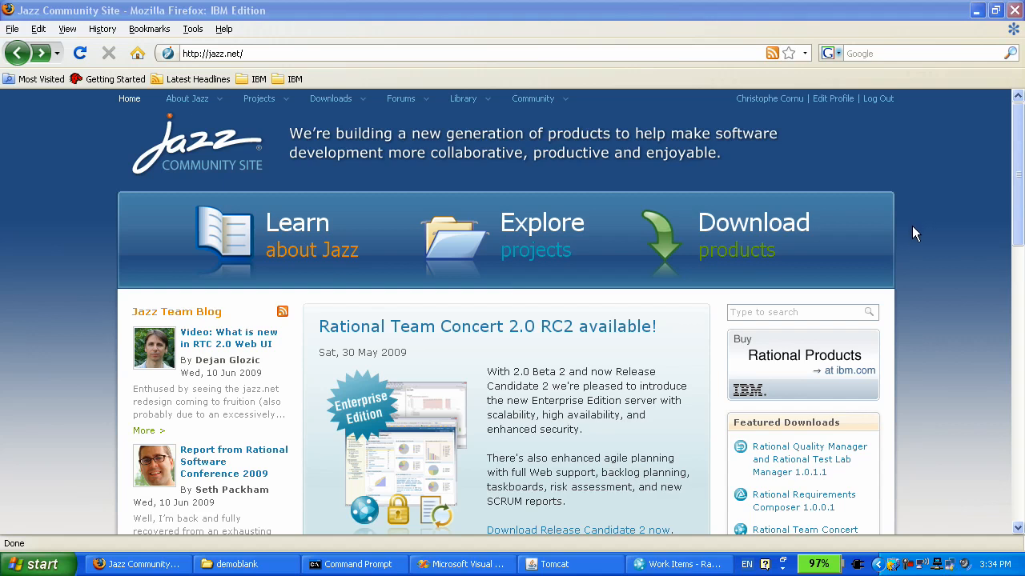
pyautogui.moveTo(917, 343)
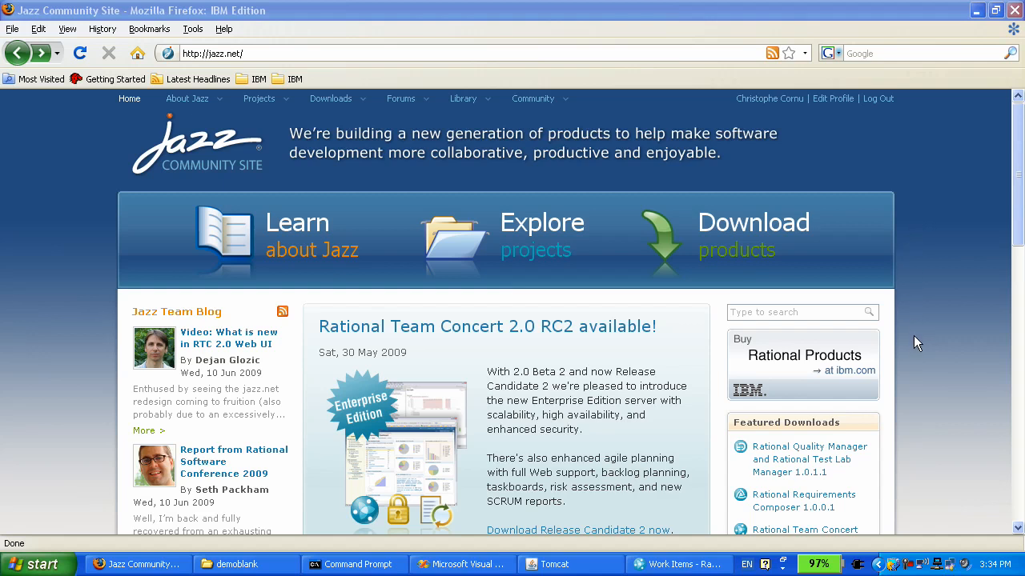
pyautogui.moveTo(917, 384)
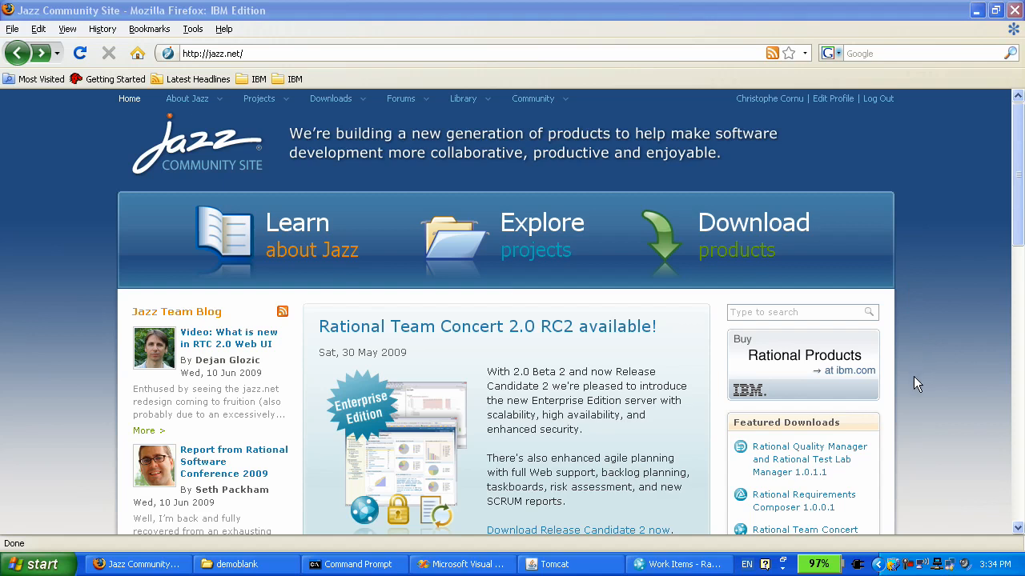
pyautogui.moveTo(920, 422)
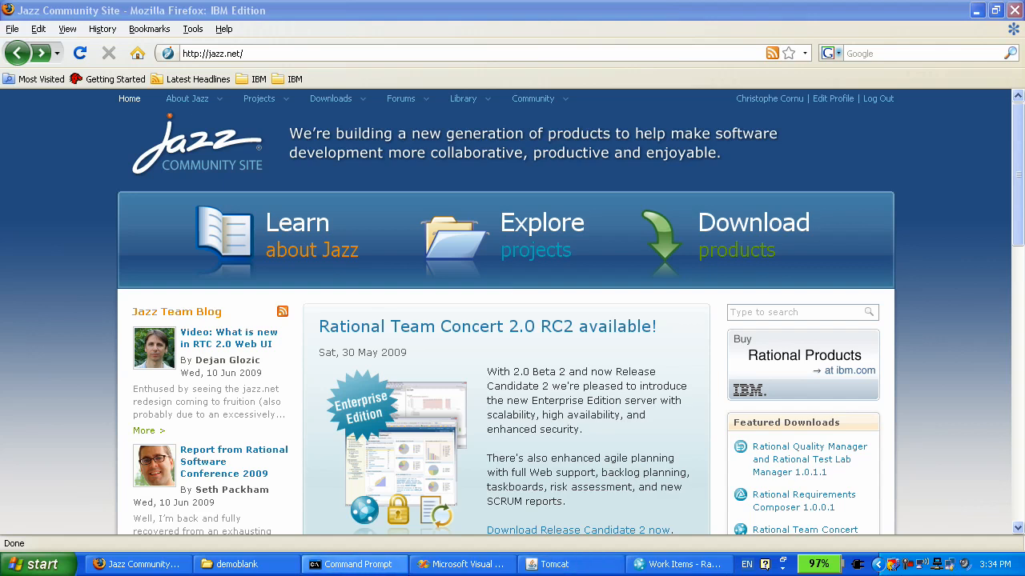
pyautogui.moveTo(232, 566)
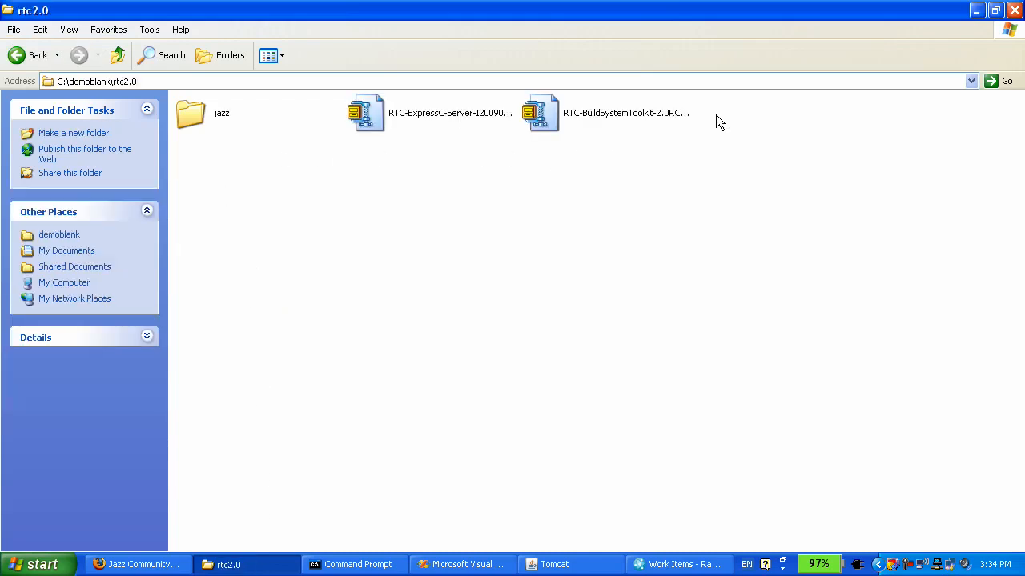
# Go into the jazz server folder and select server.startup.bat
pyautogui.doubleClick(189, 112)
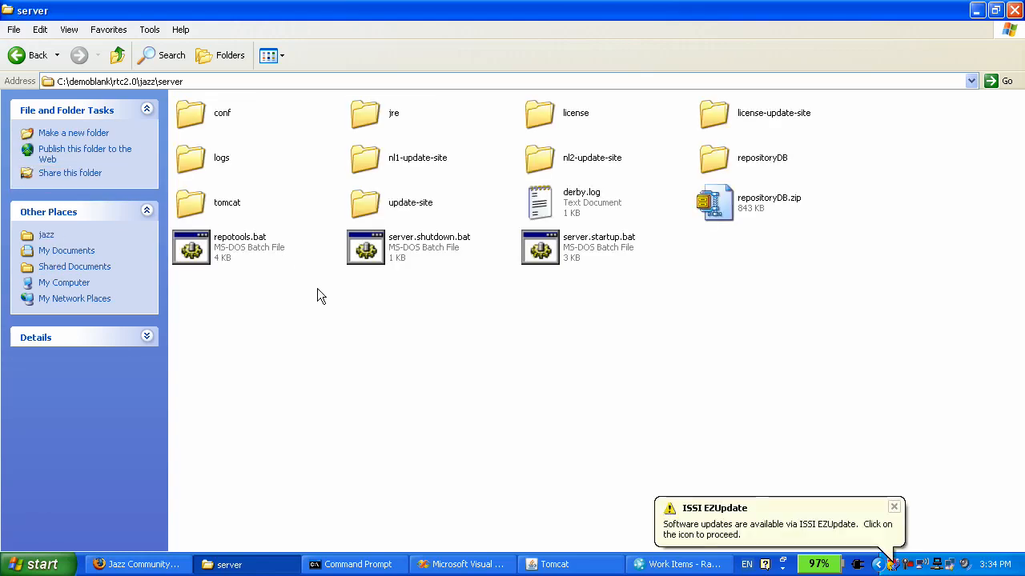
pyautogui.click(539, 246)
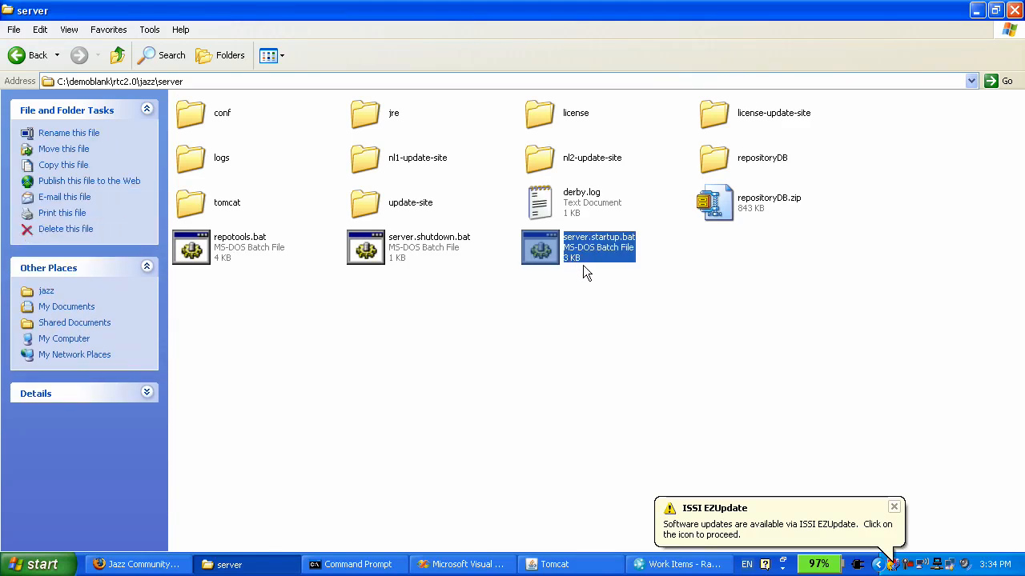
pyautogui.moveTo(579, 329)
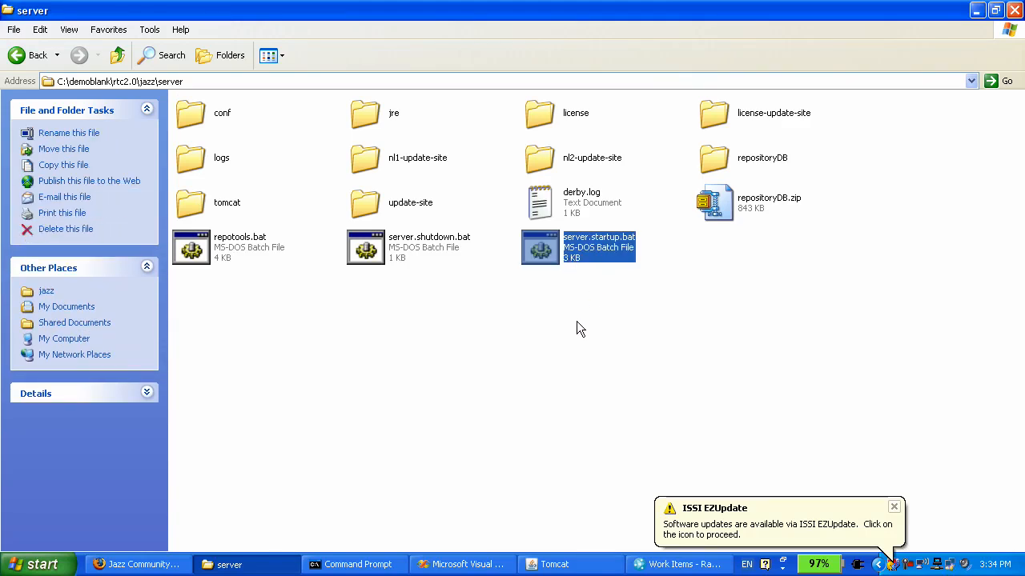
pyautogui.moveTo(354, 567)
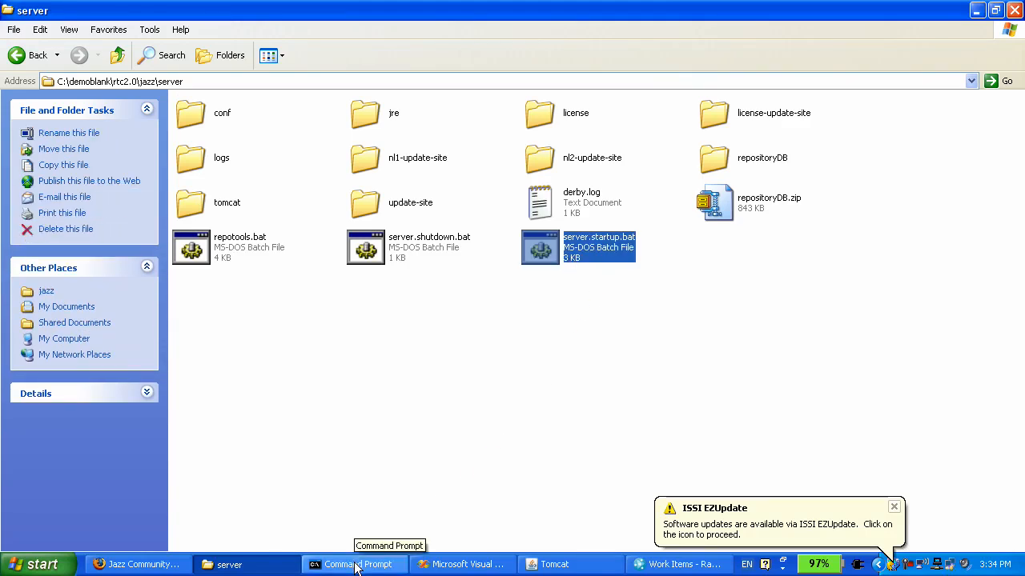
# Confirm the Tomcat console shows the Jazz server started in 34312 ms, then return to Firefox
pyautogui.click(356, 565)
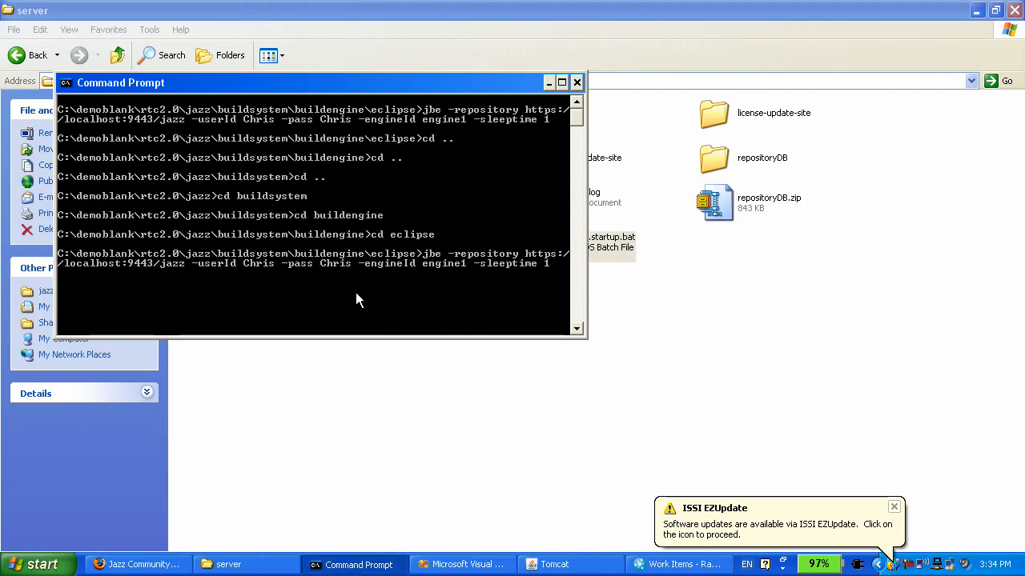
pyautogui.click(240, 565)
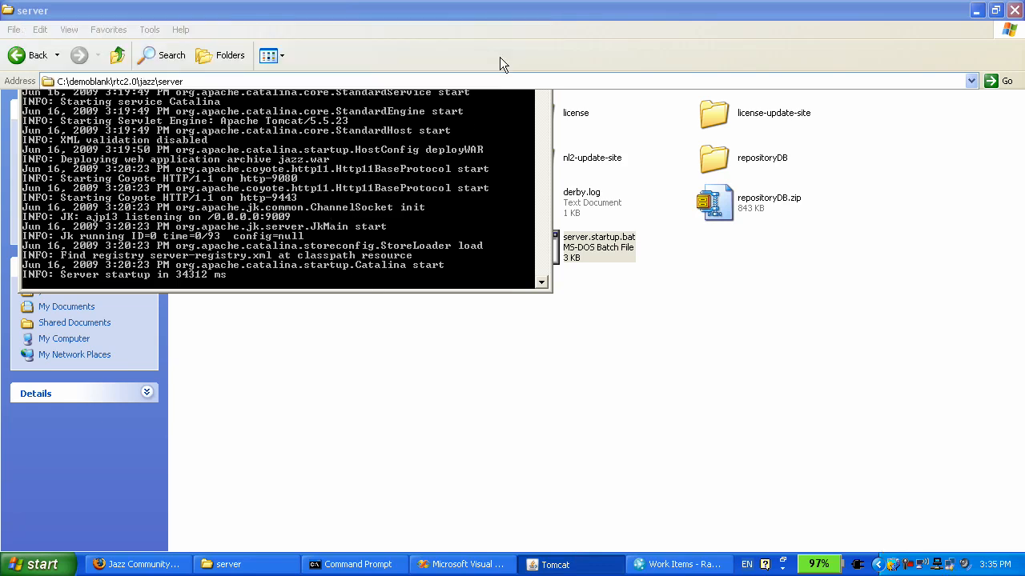
pyautogui.click(140, 564)
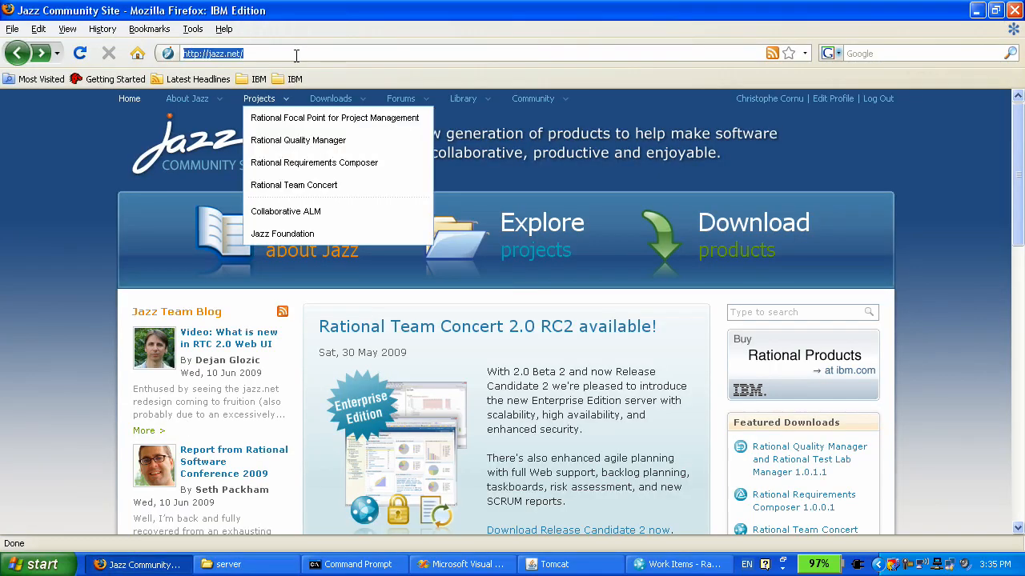
pyautogui.write('https://localhost:9443/jazz/admin')
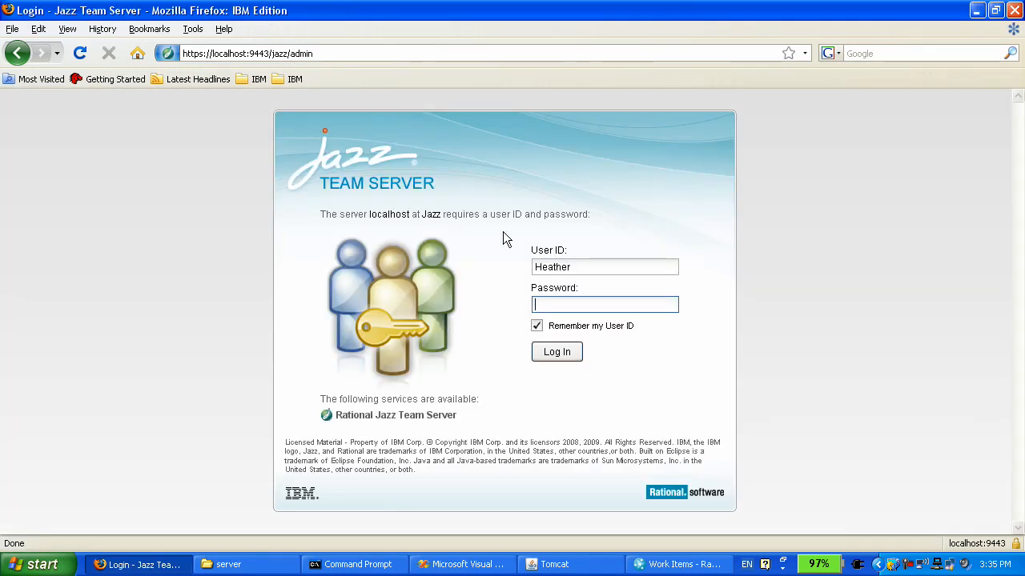
pyautogui.write('ADMIN')
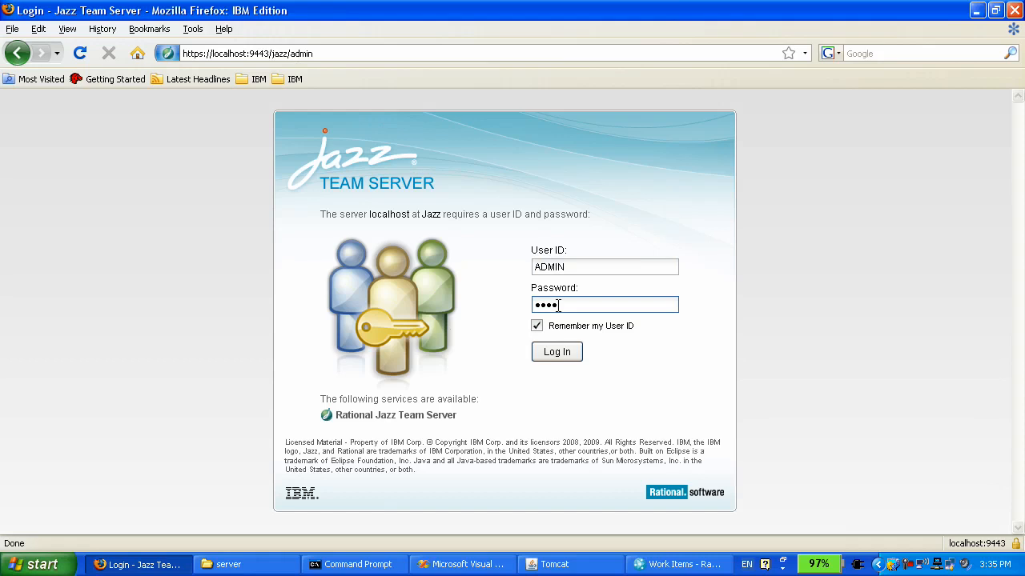
pyautogui.click(556, 351)
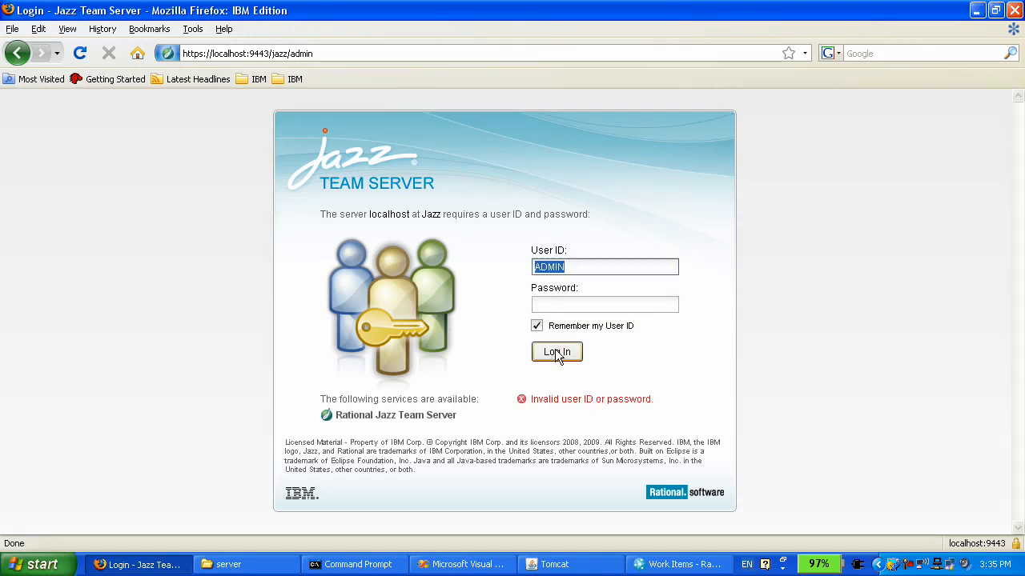
pyautogui.write('•••')
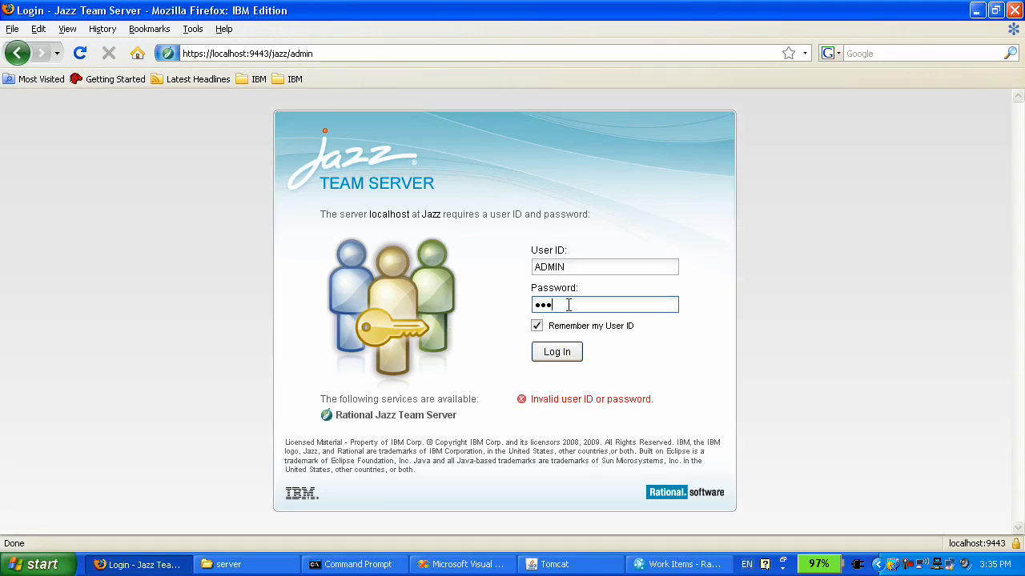
pyautogui.click(556, 351)
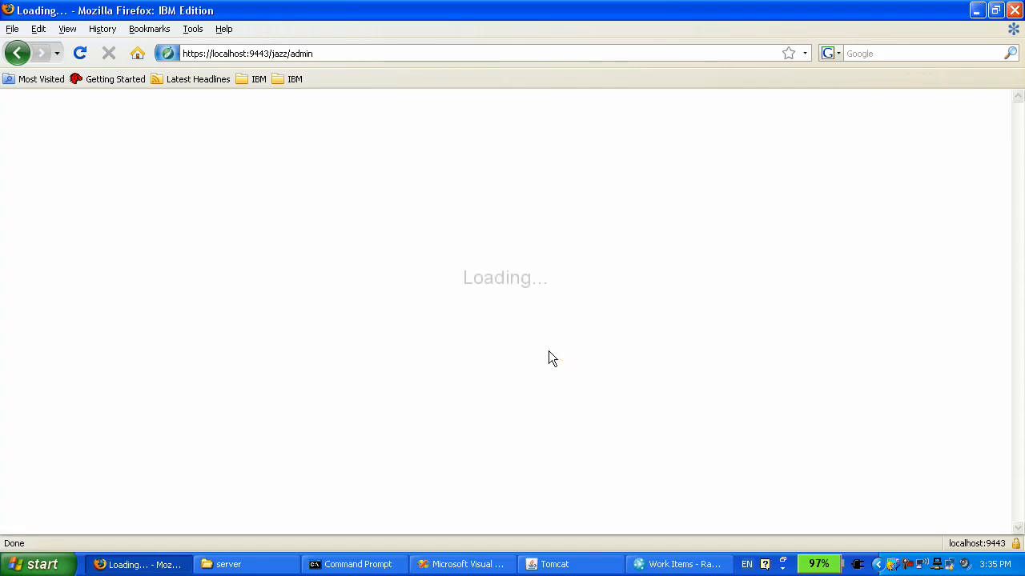
pyautogui.moveTo(428, 337)
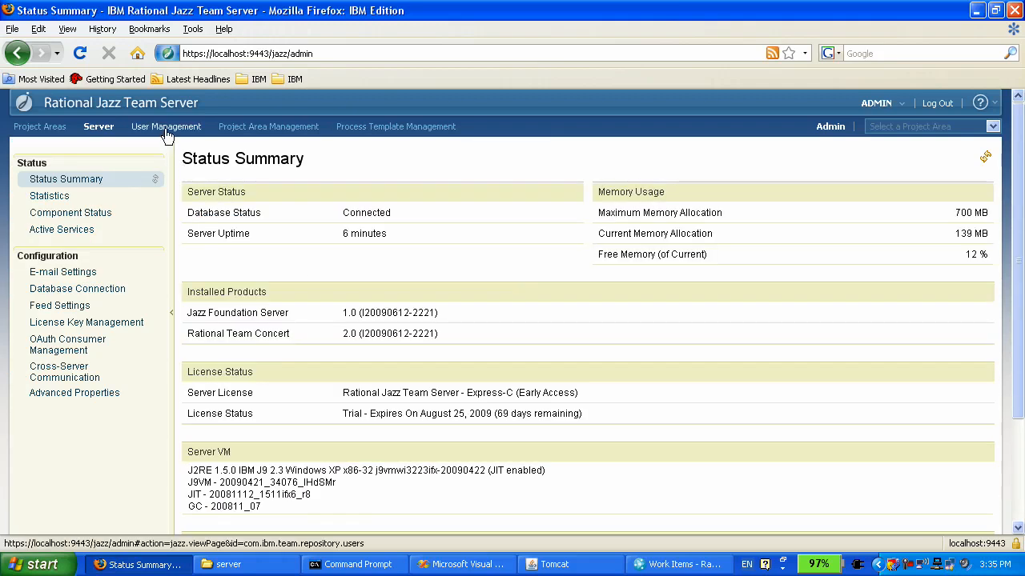
pyautogui.click(165, 127)
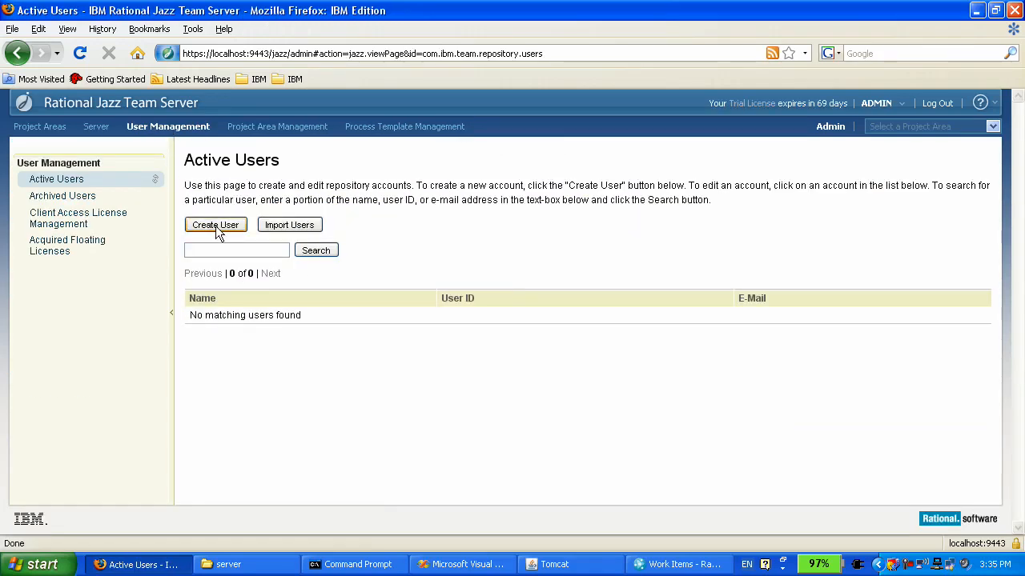
pyautogui.click(215, 224)
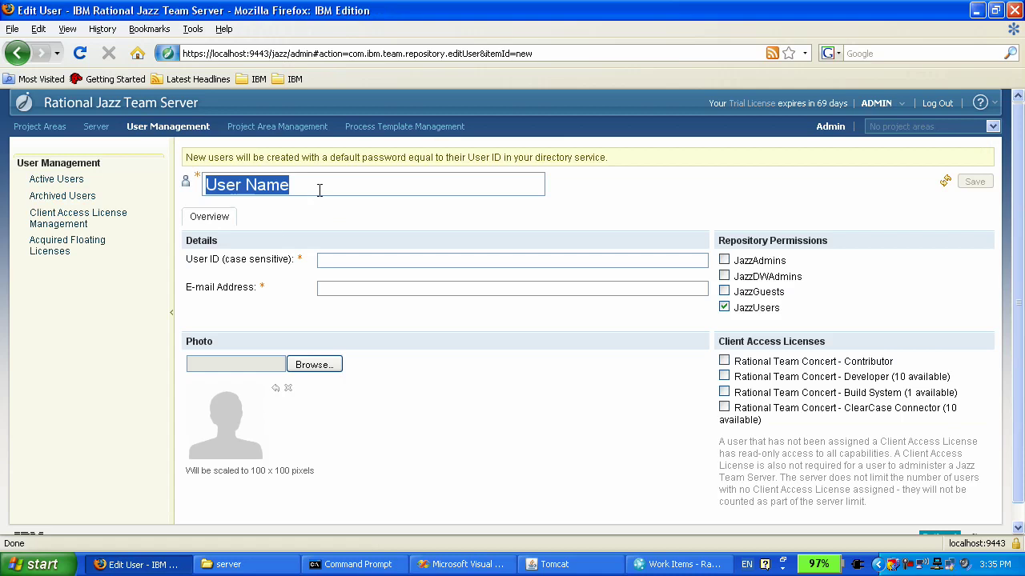
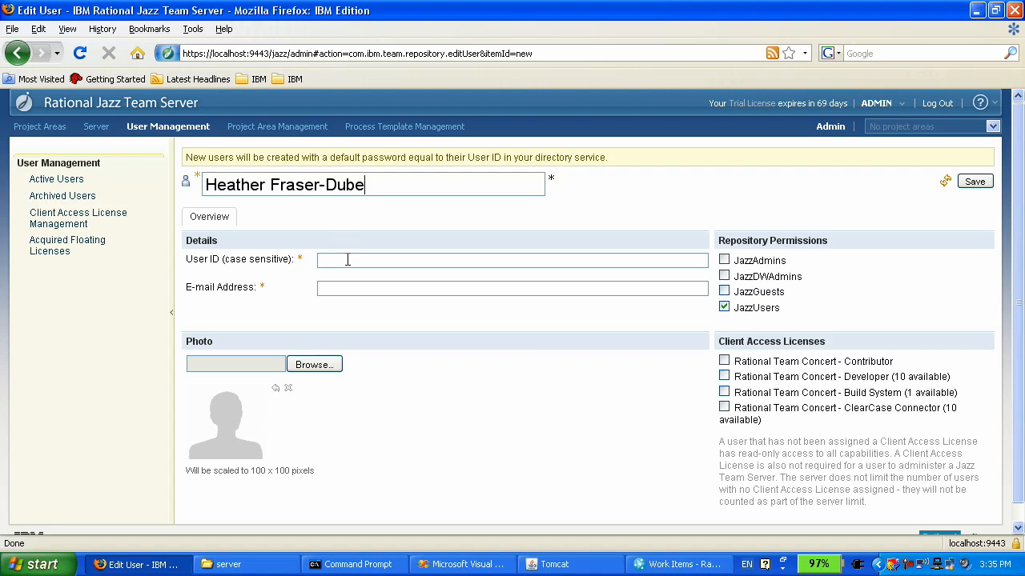
pyautogui.write('Heather')
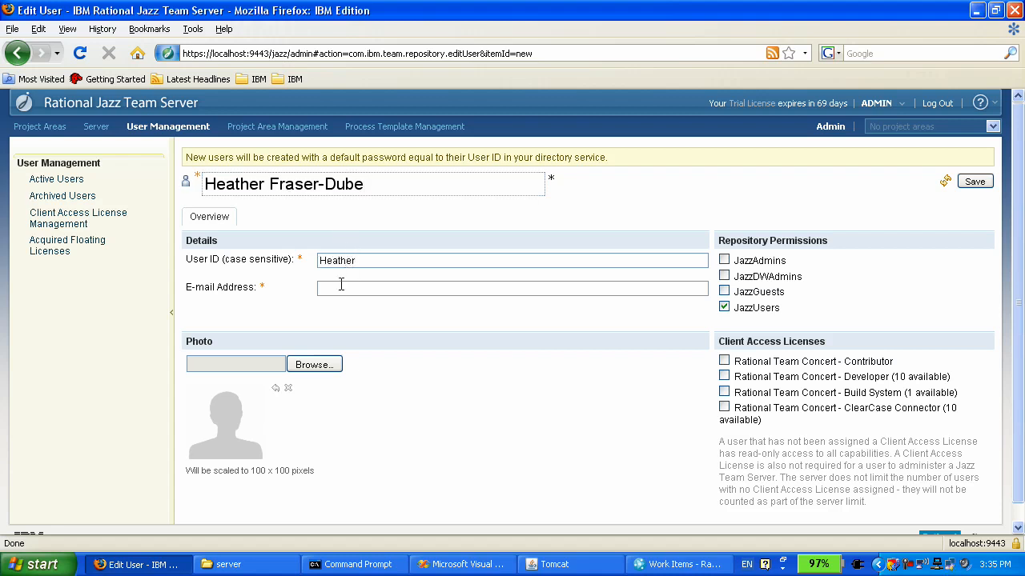
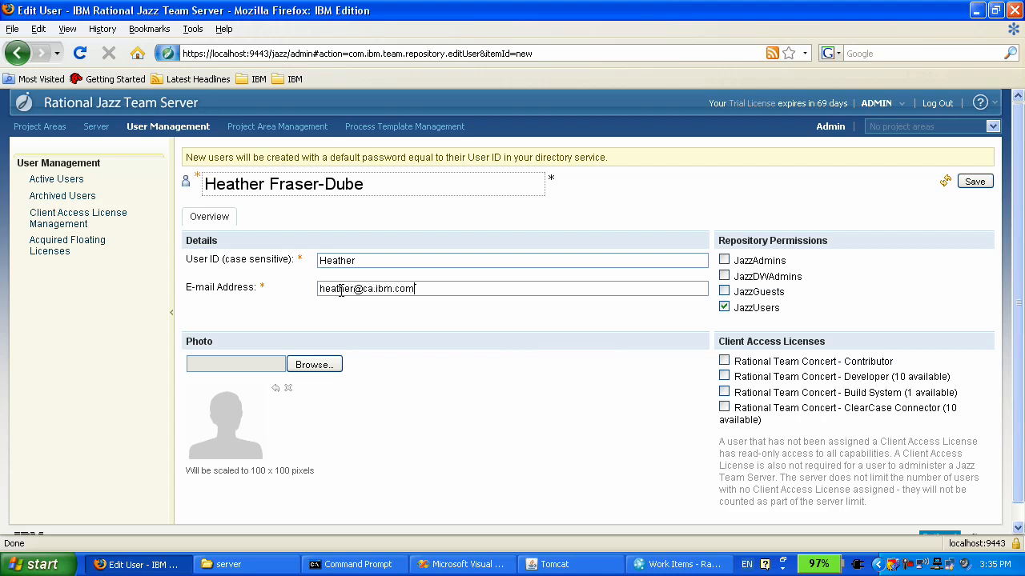
pyautogui.click(724, 261)
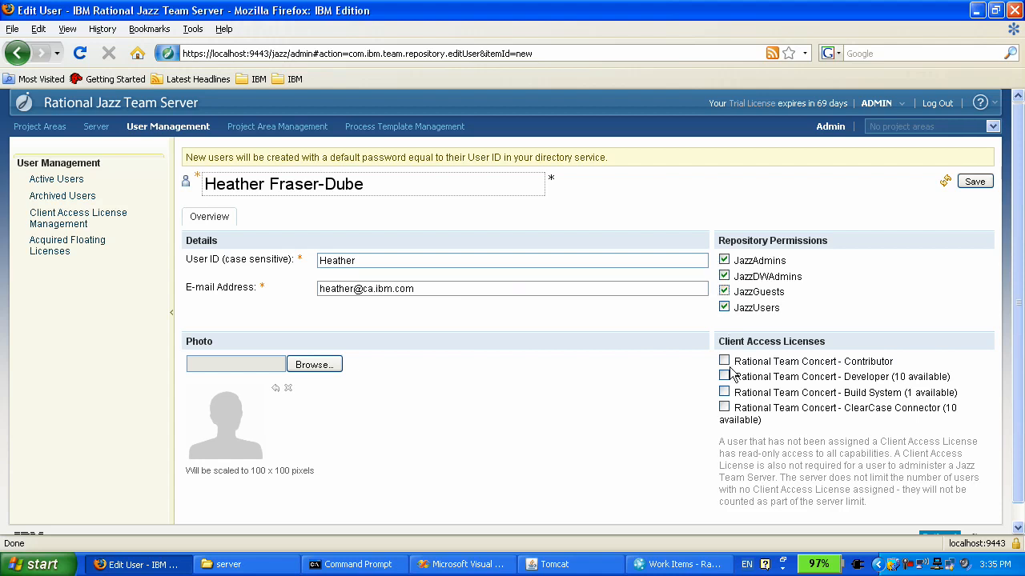
pyautogui.click(724, 361)
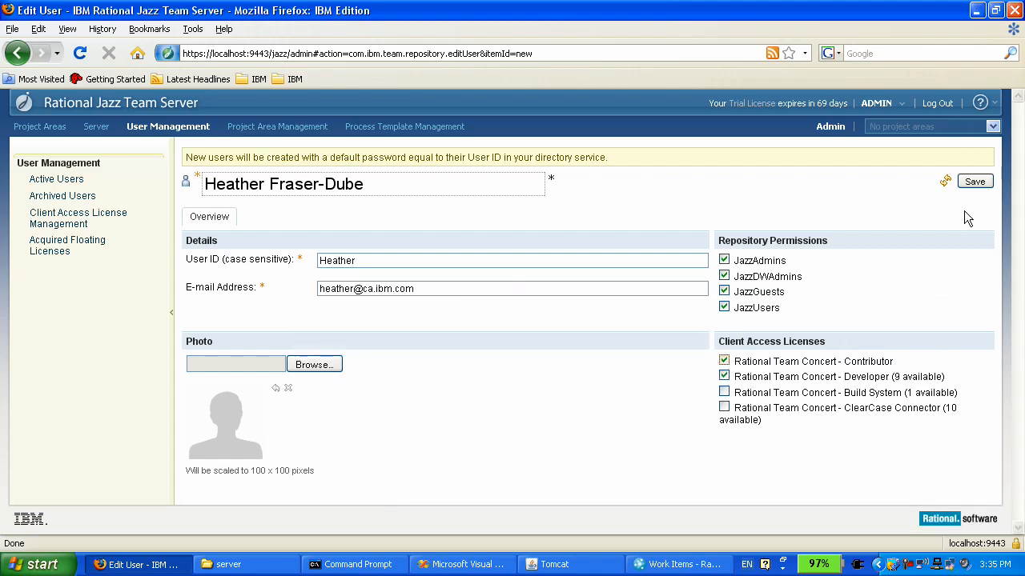
pyautogui.moveTo(976, 200)
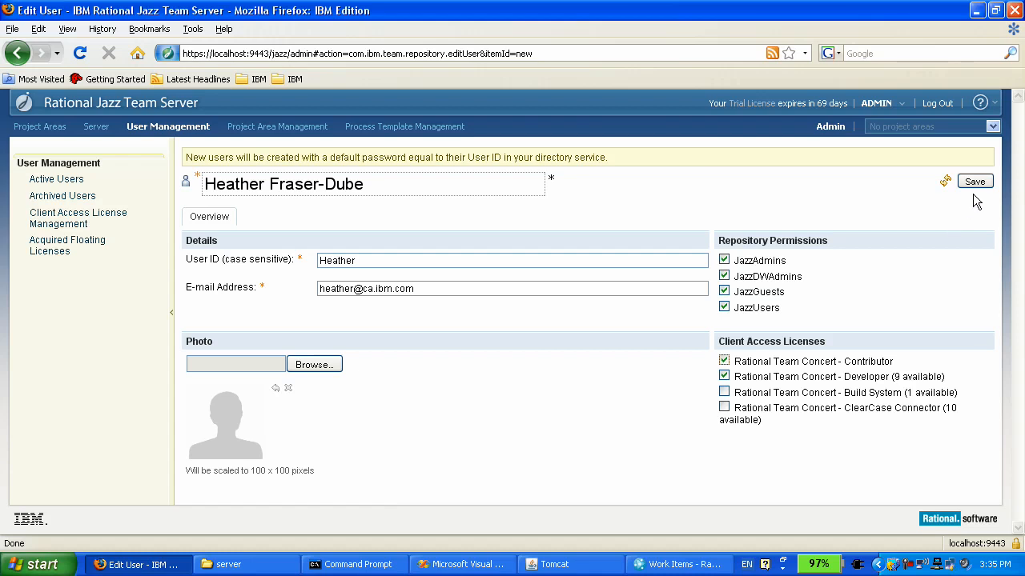
pyautogui.click(974, 180)
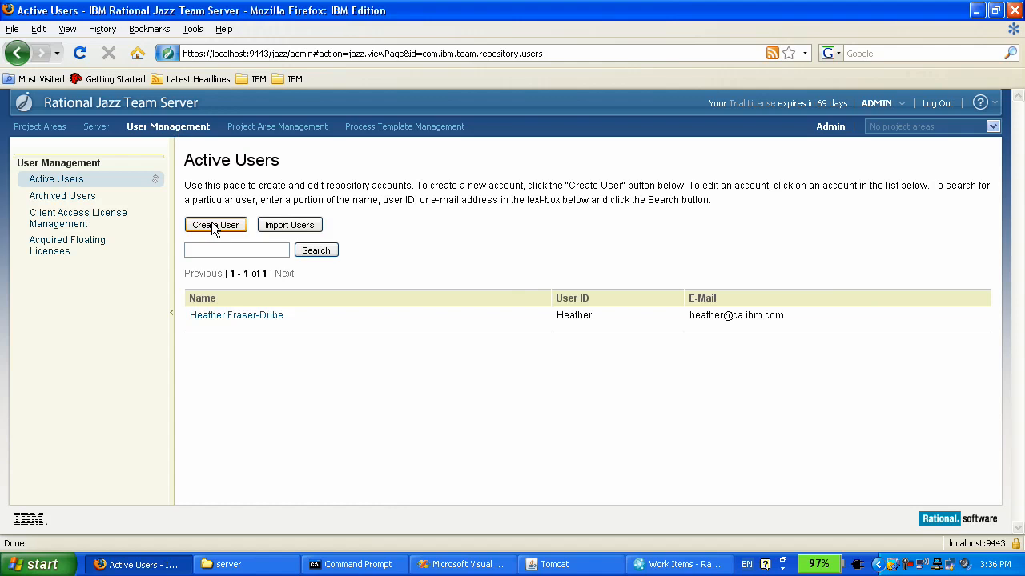
pyautogui.click(215, 225)
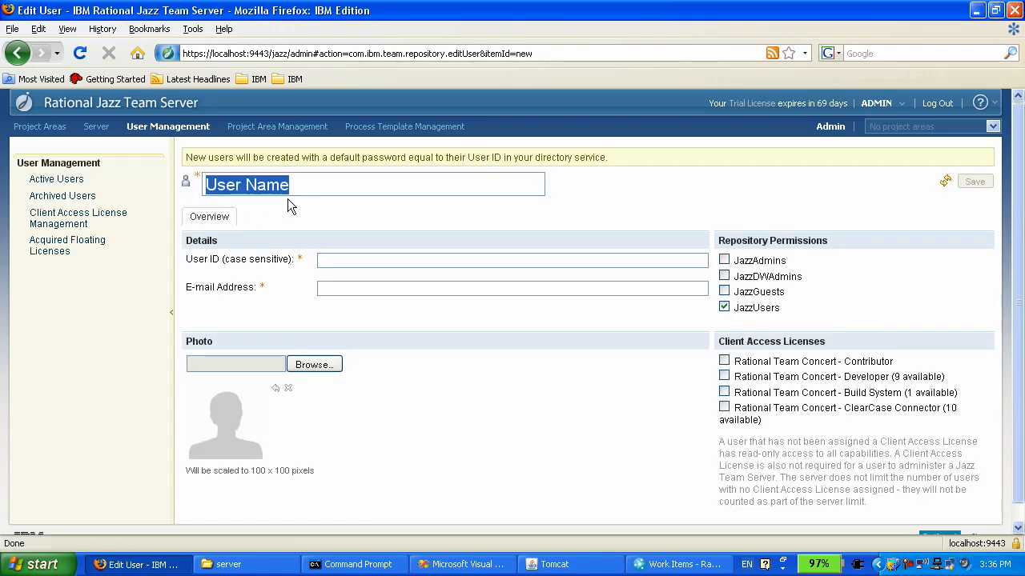
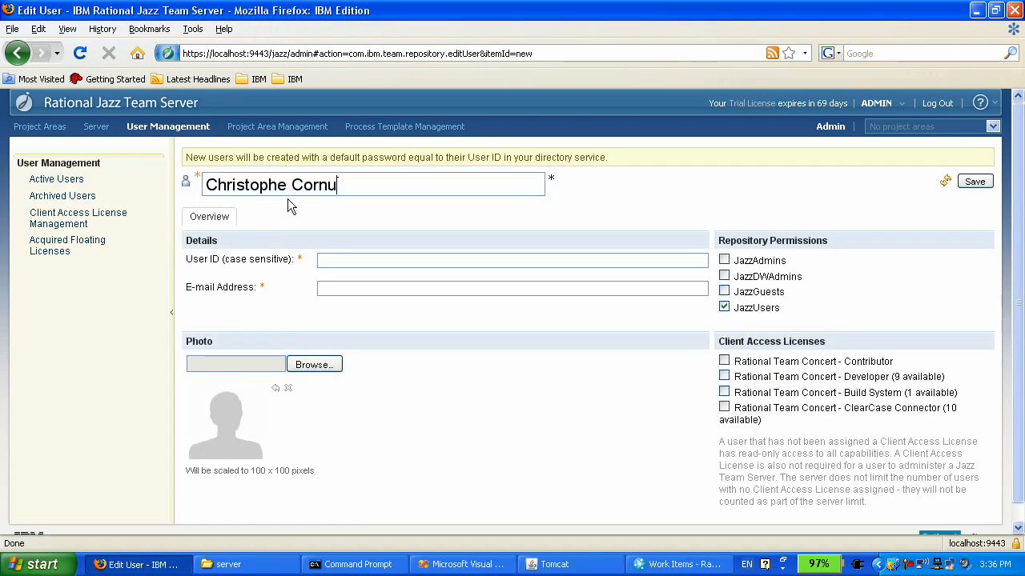
pyautogui.write('chris')
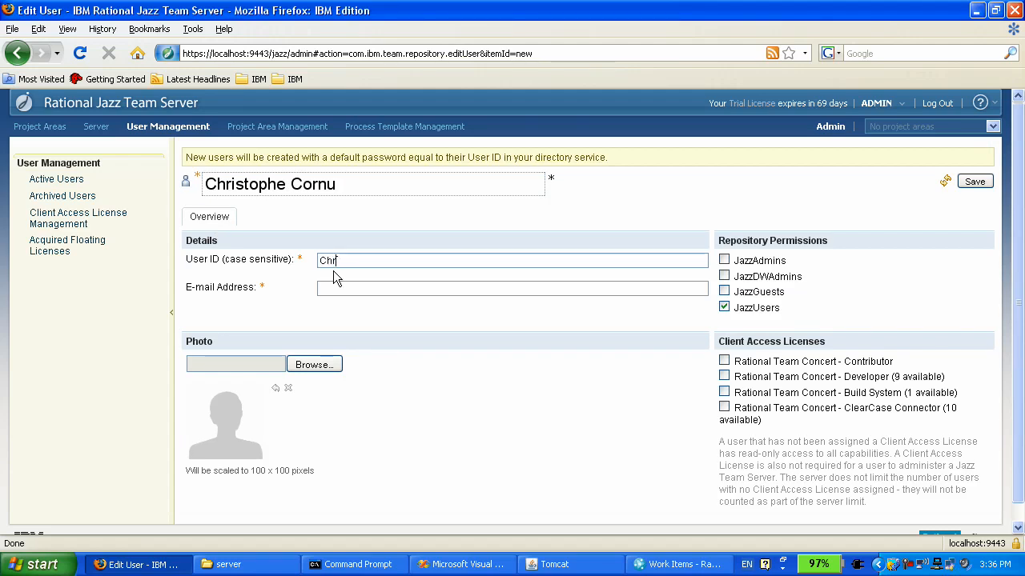
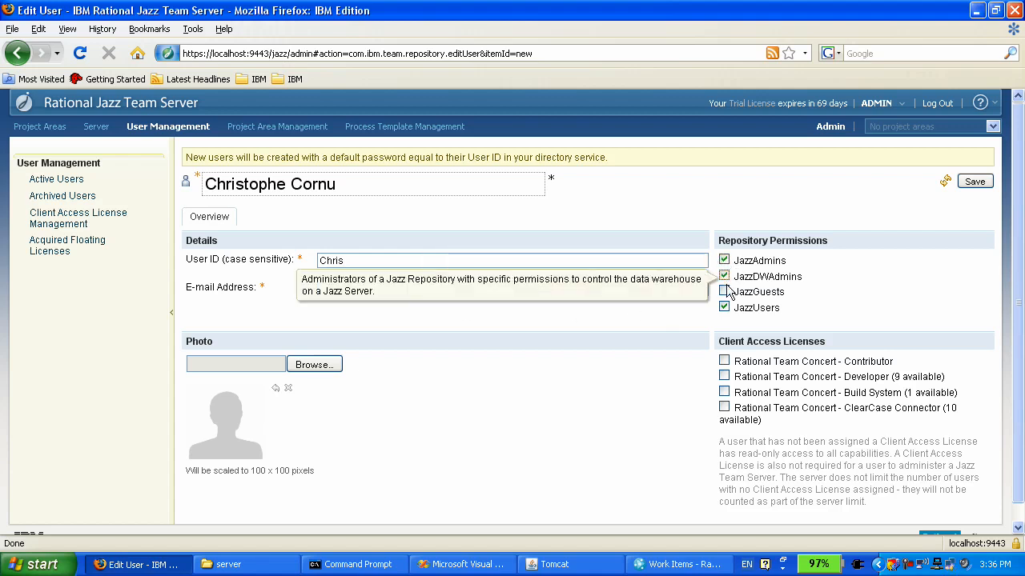
pyautogui.click(724, 376)
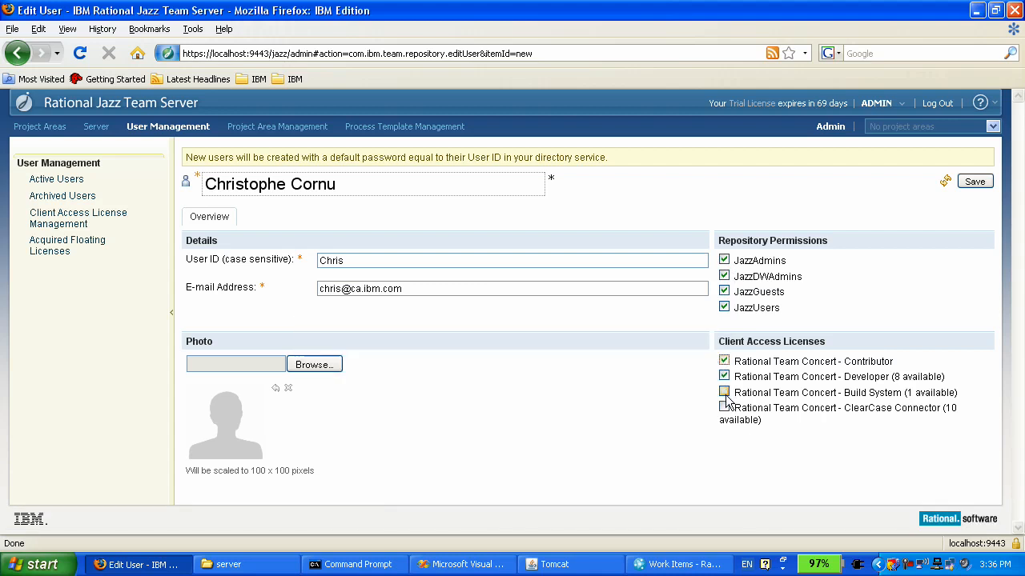
pyautogui.click(722, 392)
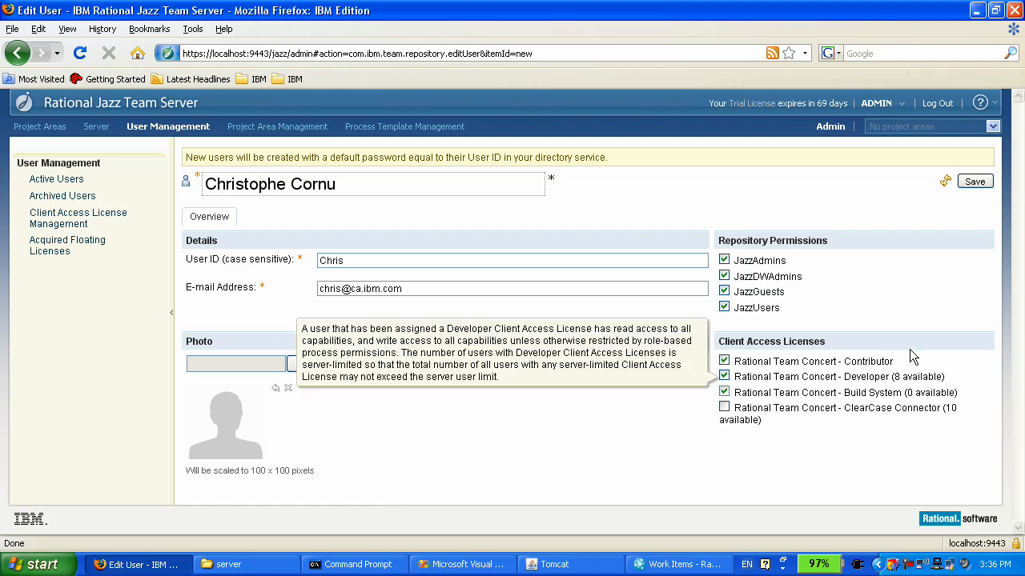
pyautogui.click(975, 181)
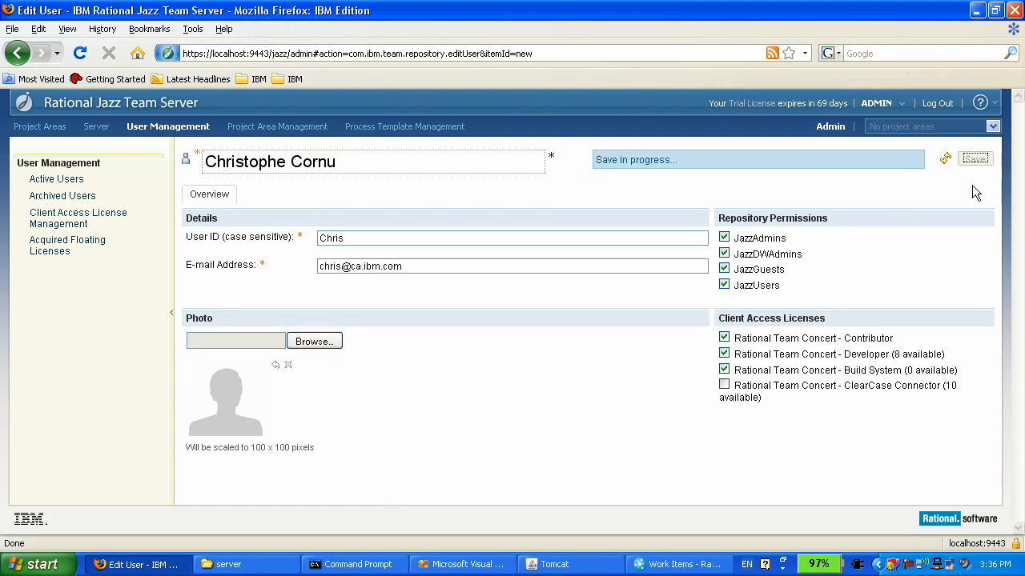
pyautogui.click(973, 158)
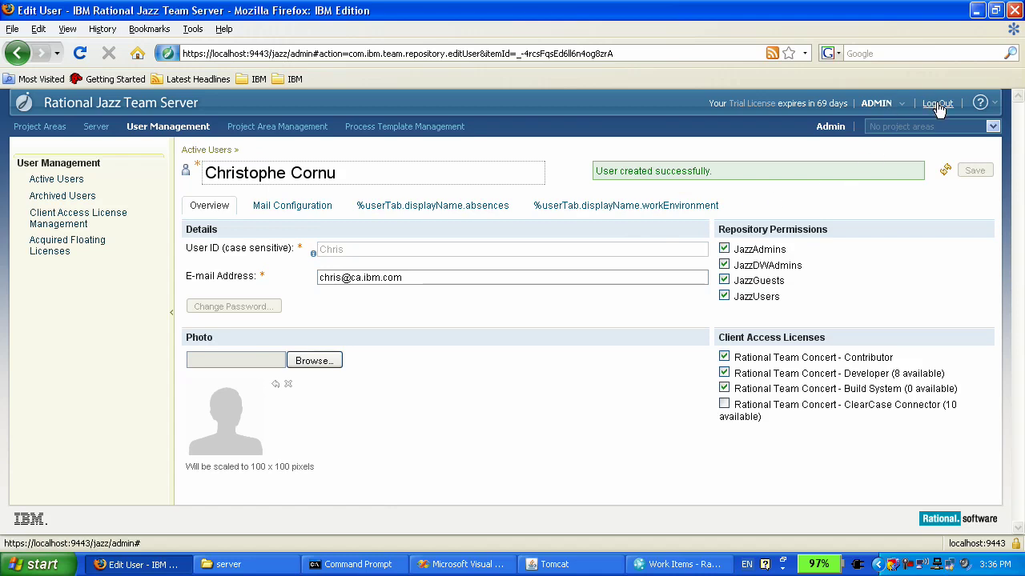
# Log out of the admin session and log back in as Heather
pyautogui.click(937, 102)
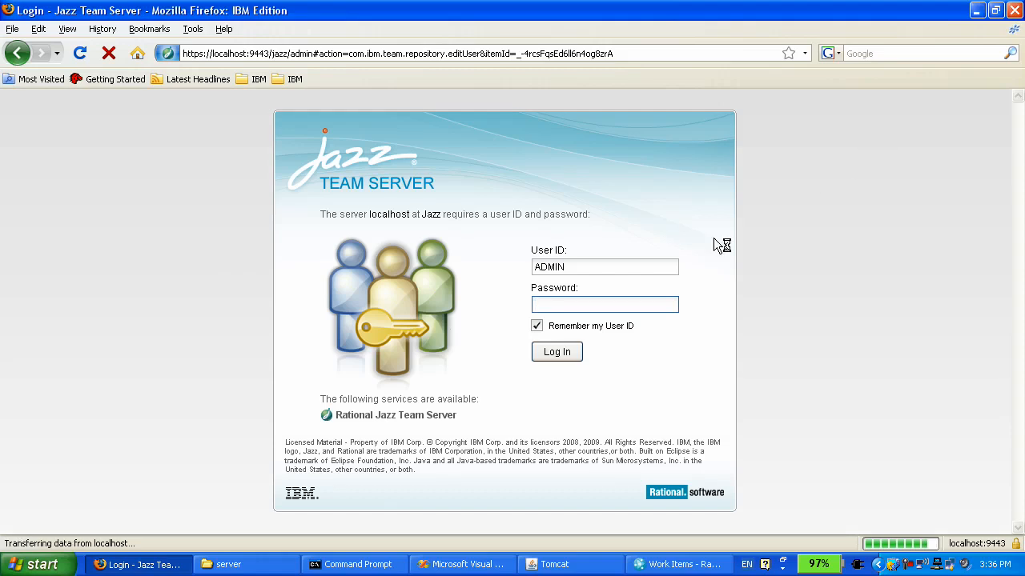
pyautogui.write('Heather')
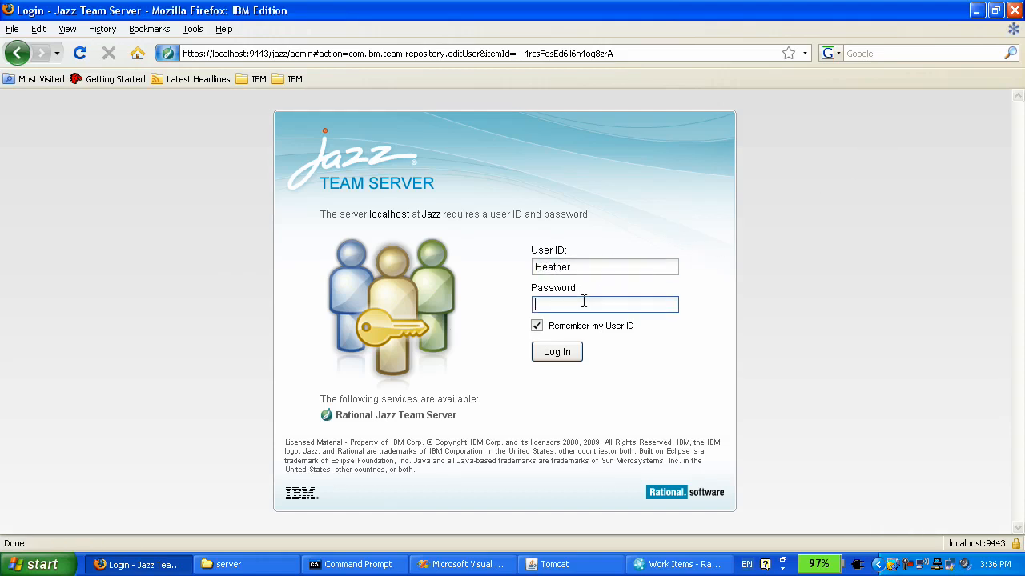
pyautogui.click(556, 352)
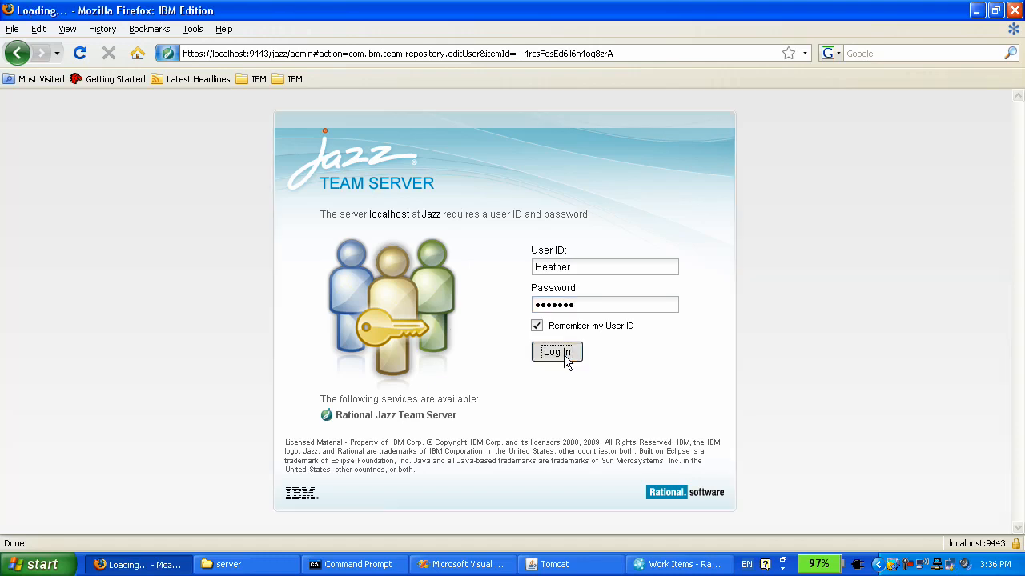
pyautogui.click(556, 351)
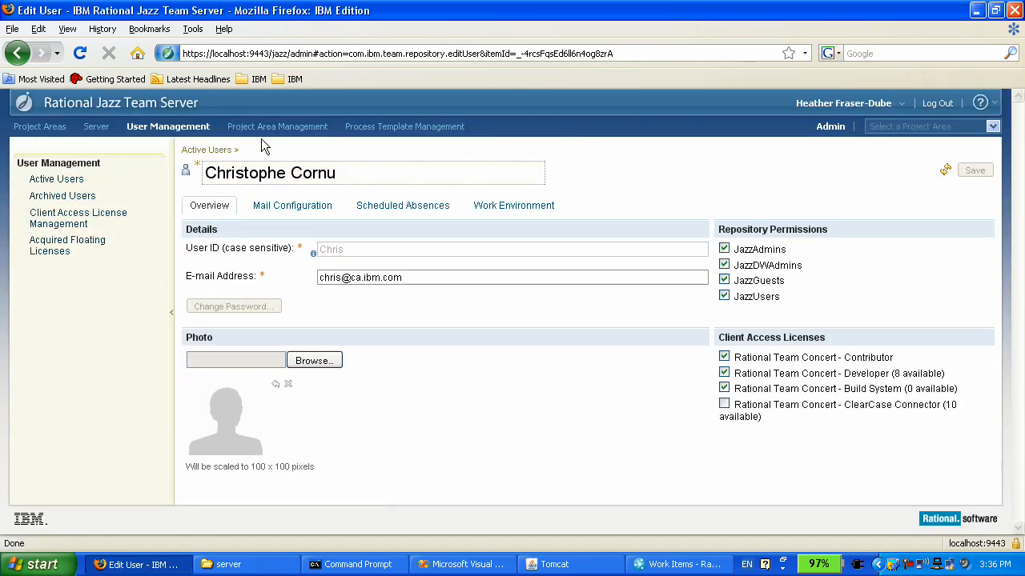
# Start a new project area under Project Area Management and deploy the predefined process templates
pyautogui.click(277, 126)
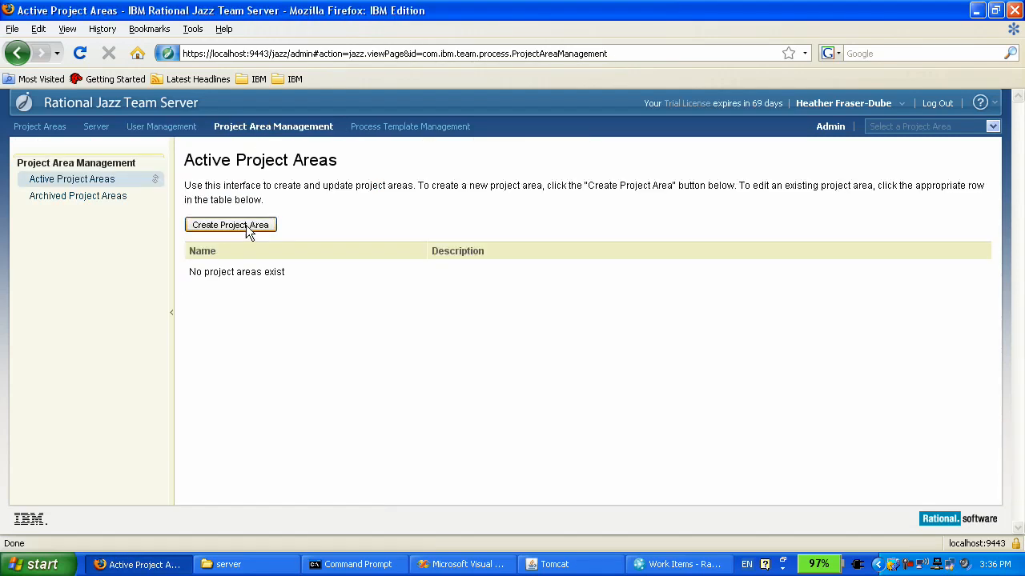
pyautogui.click(231, 224)
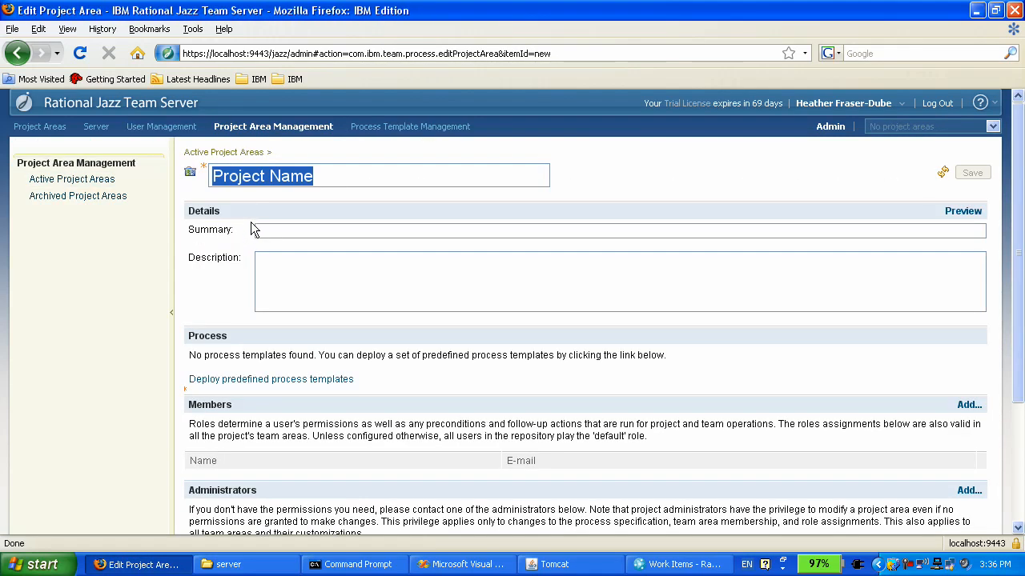
pyautogui.moveTo(282, 382)
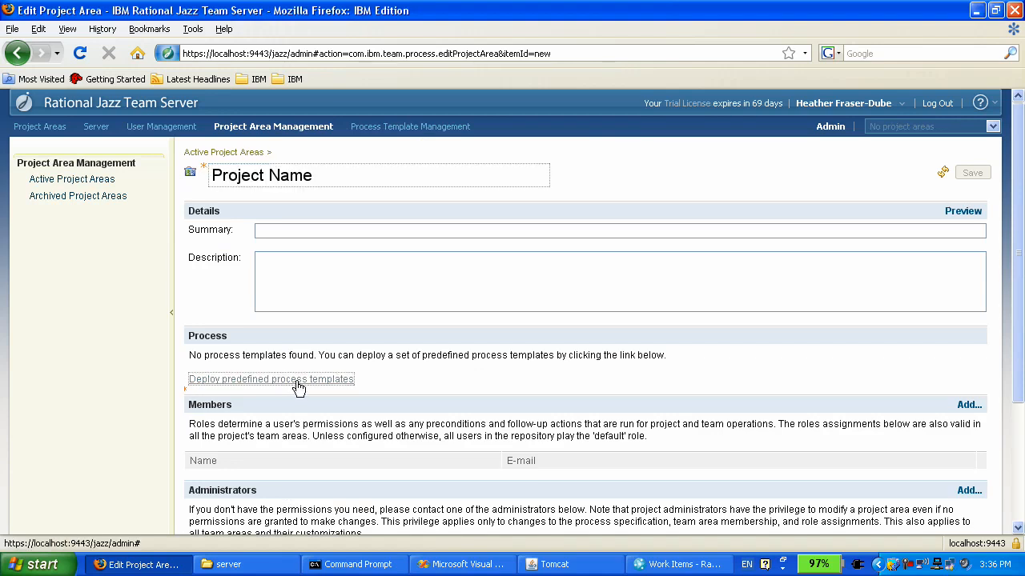
pyautogui.click(271, 379)
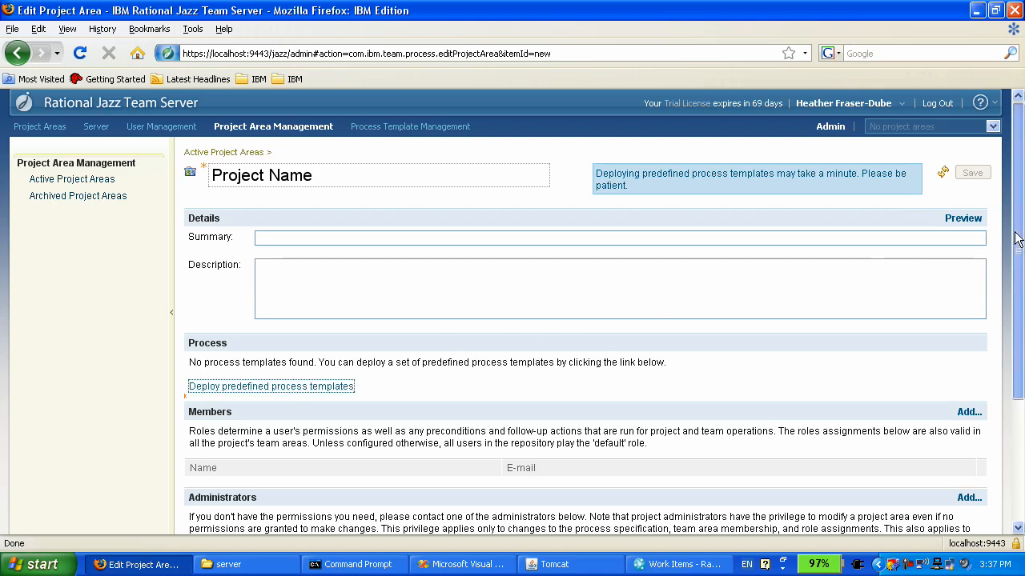
pyautogui.click(609, 238)
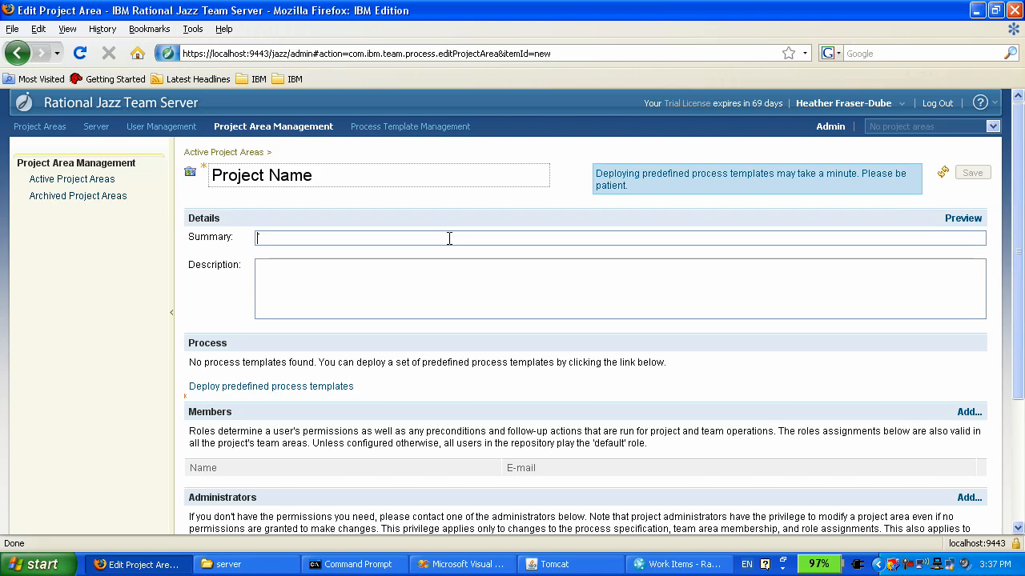
# Enter 'Electronic Voting Platform' as the project summary and scroll down to the Members section
pyautogui.write('Electronic Voting Plat')
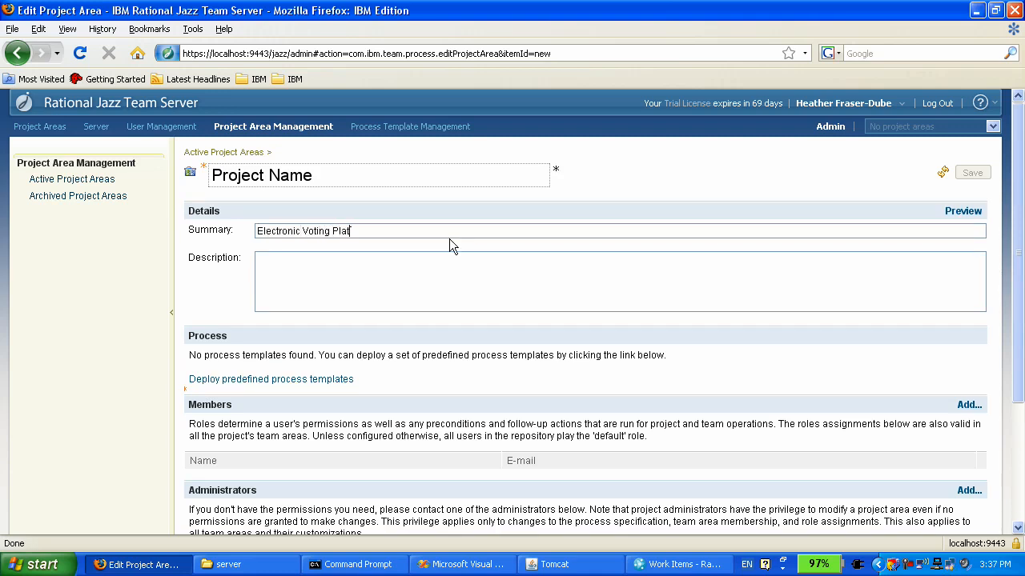
pyautogui.write('form')
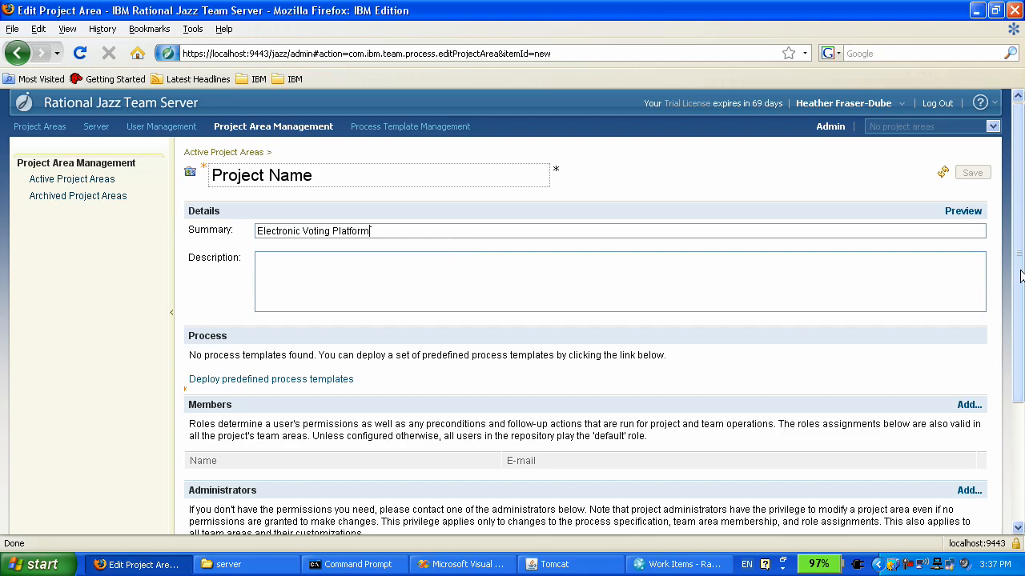
pyautogui.scroll(-3)
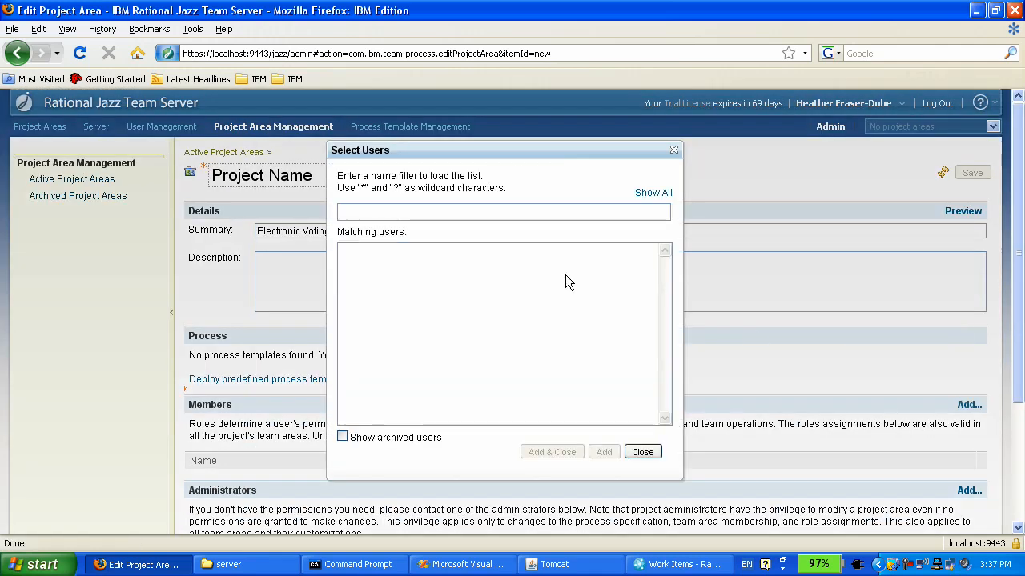
pyautogui.write('Heather')
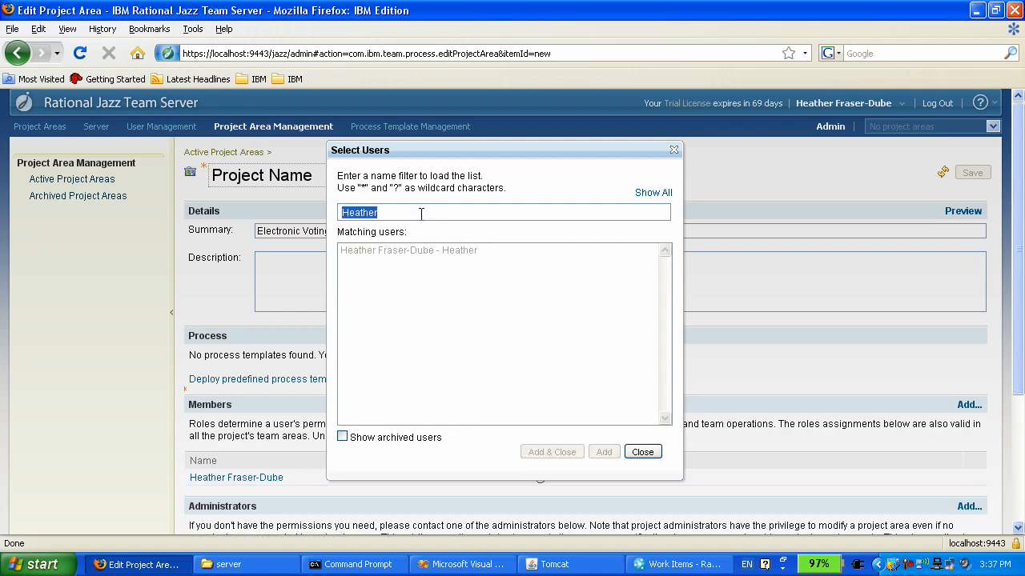
pyautogui.write('Chris')
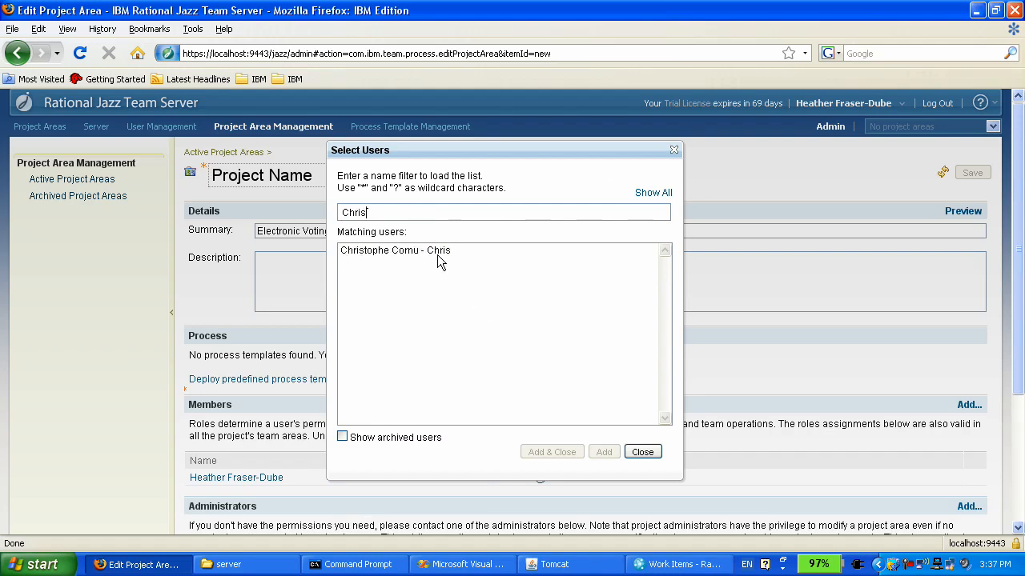
pyautogui.click(551, 452)
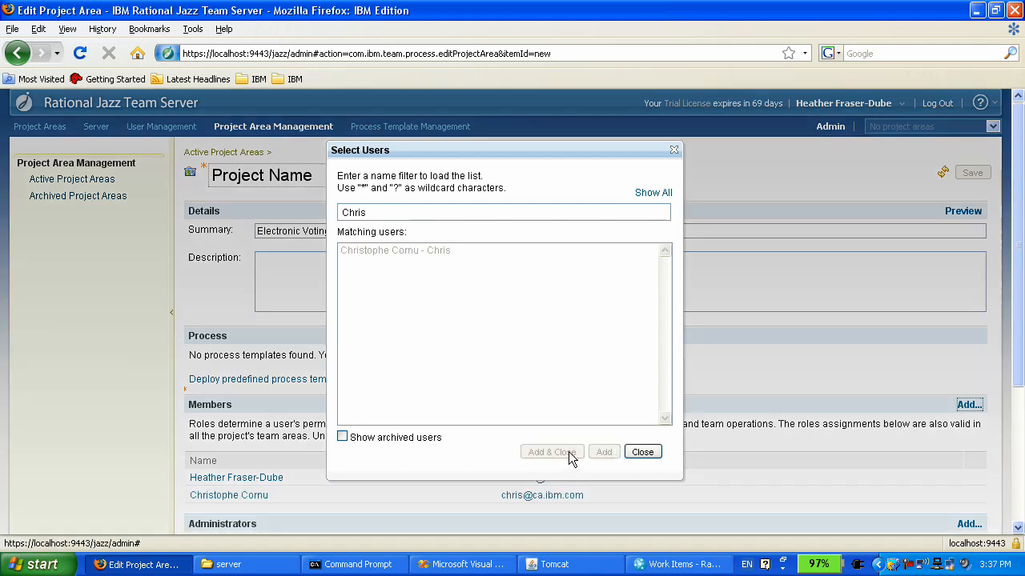
pyautogui.click(642, 452)
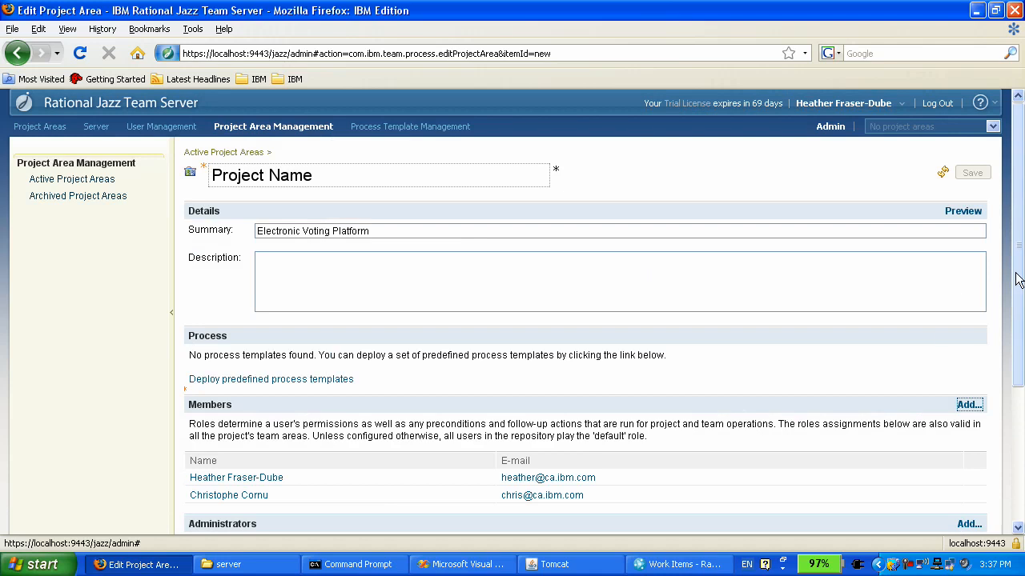
pyautogui.click(270, 379)
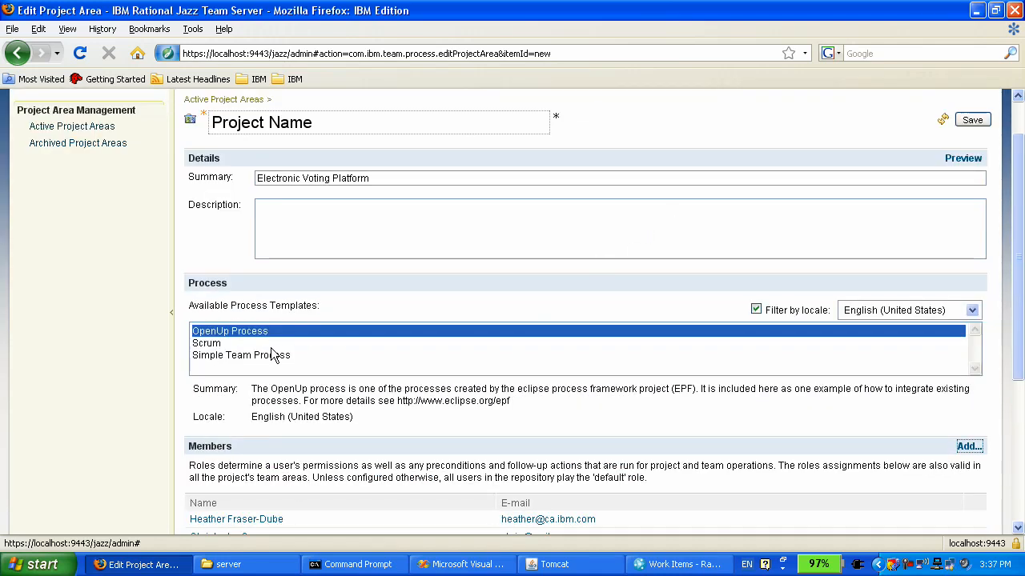
# Select Simple Team Process from Available Process Templates and scroll down the form
pyautogui.click(241, 355)
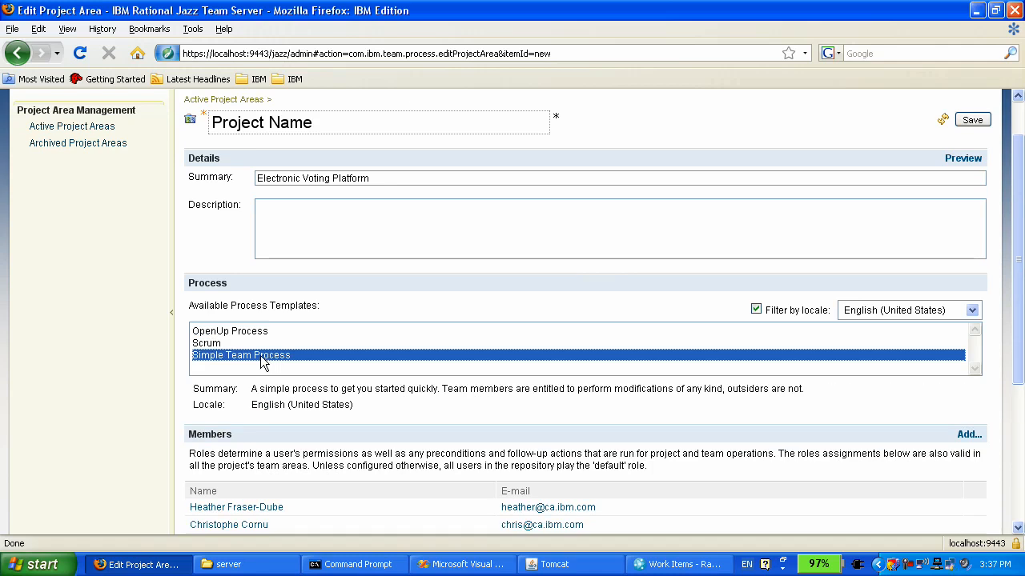
pyautogui.moveTo(882, 410)
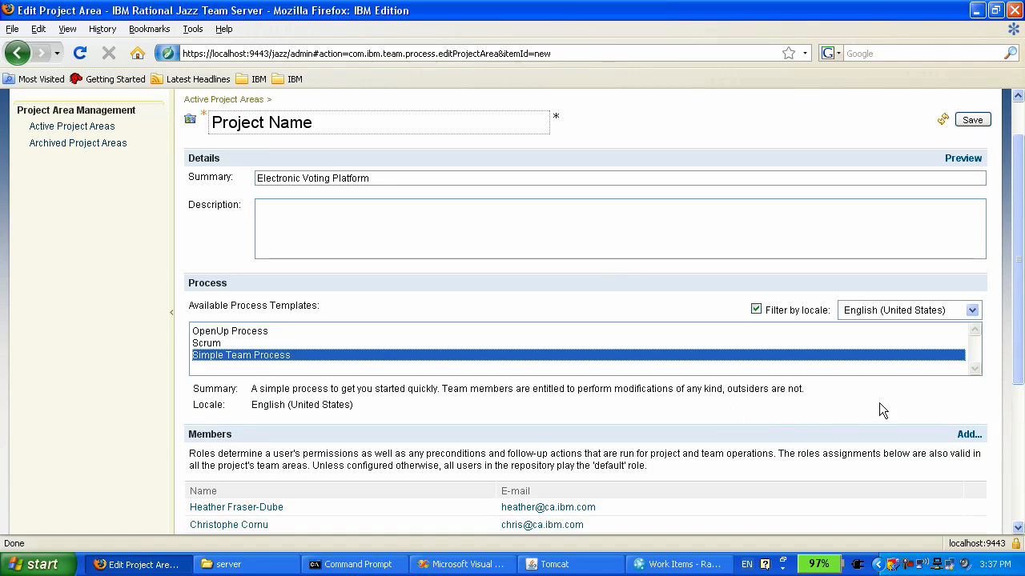
pyautogui.scroll(-3)
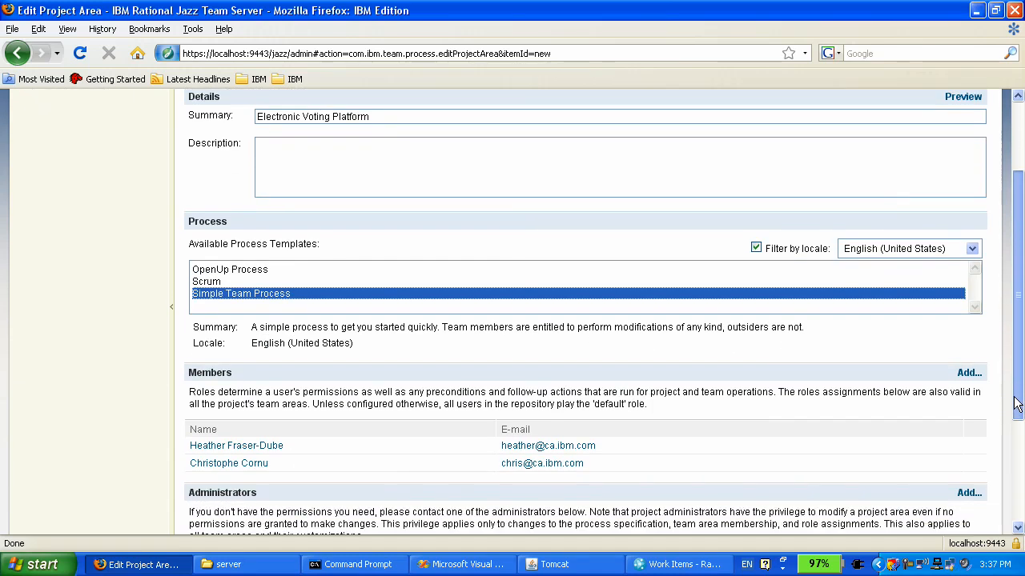
pyautogui.scroll(-3)
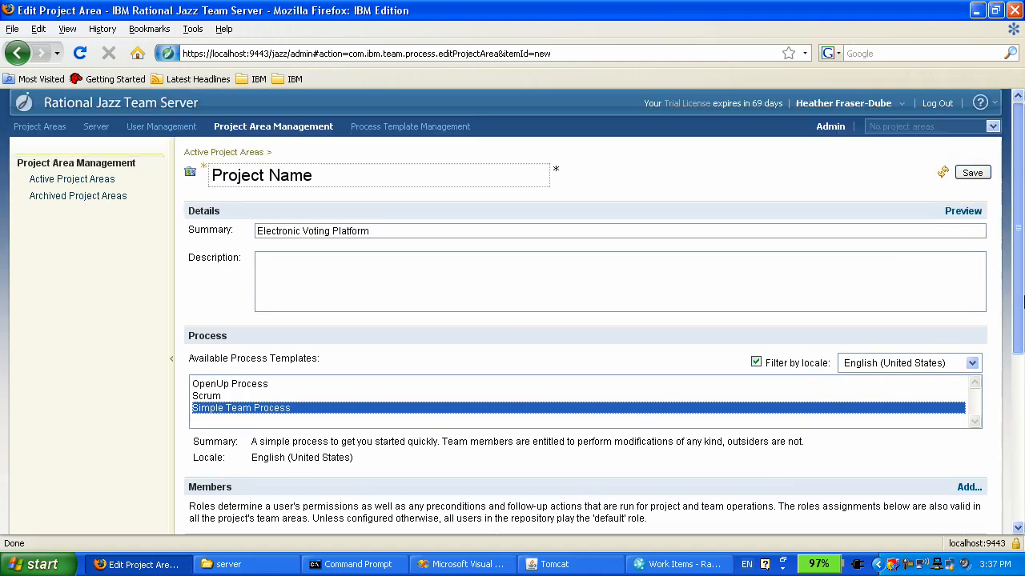
# Rename the placeholder project area to 'Electronic Voting Platform' and save it
pyautogui.click(972, 173)
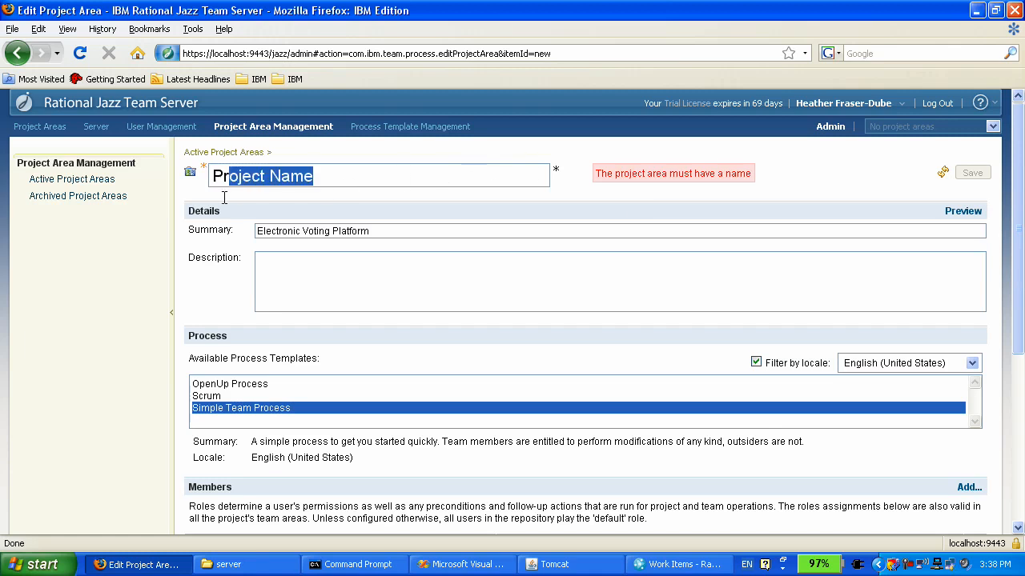
pyautogui.write('Electronic Voti')
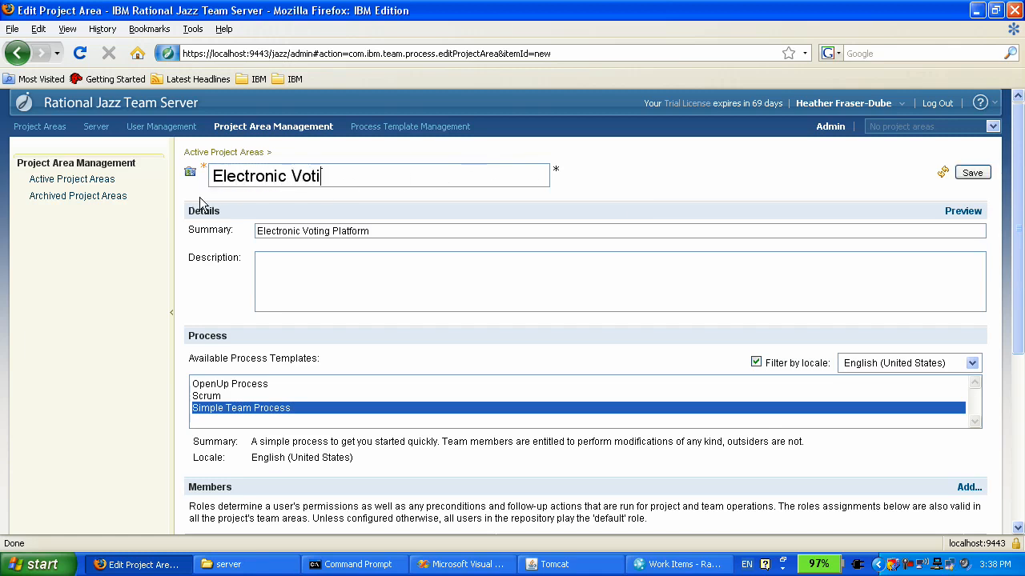
pyautogui.write('ng Platform')
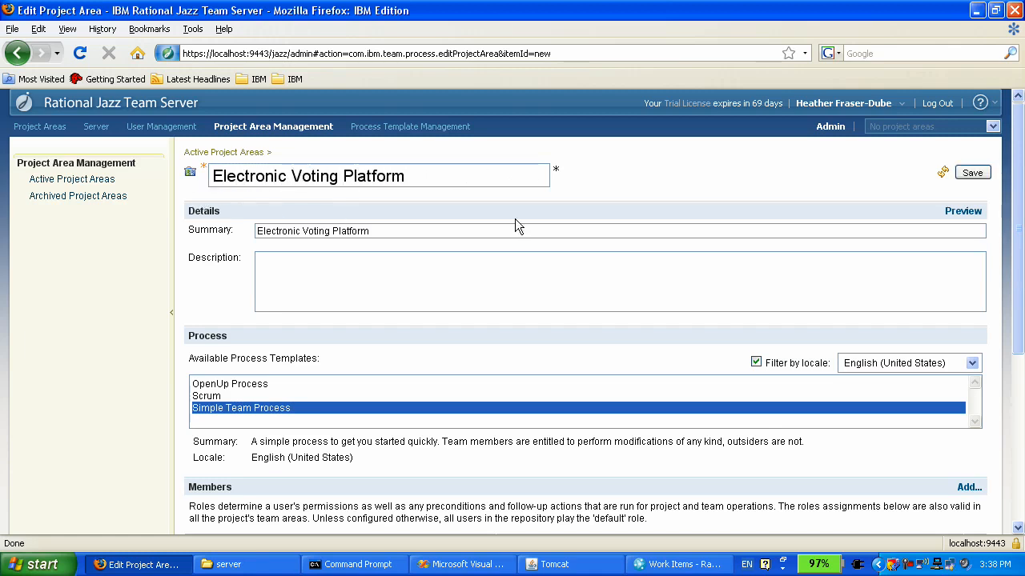
pyautogui.click(973, 173)
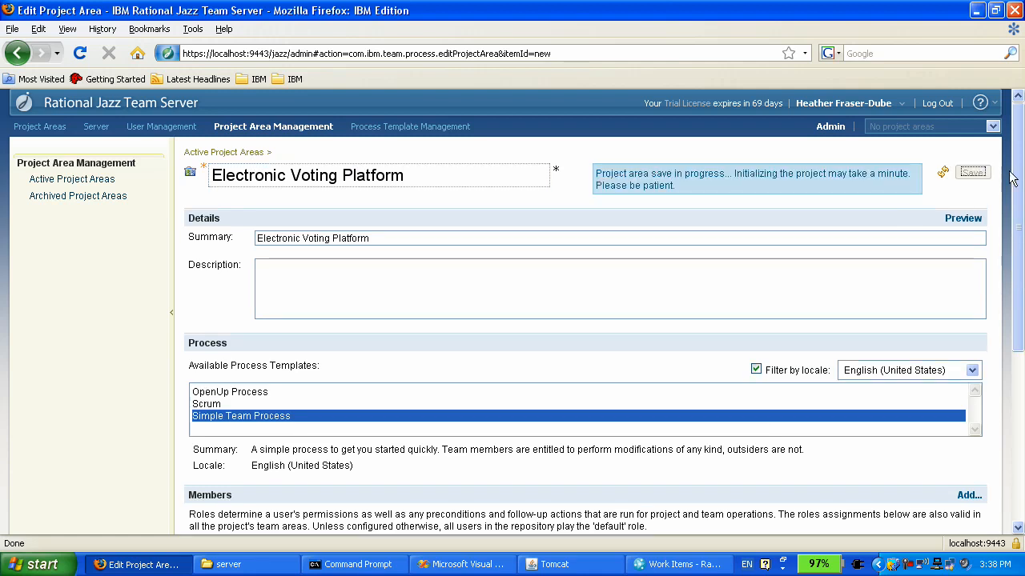
pyautogui.scroll(-3)
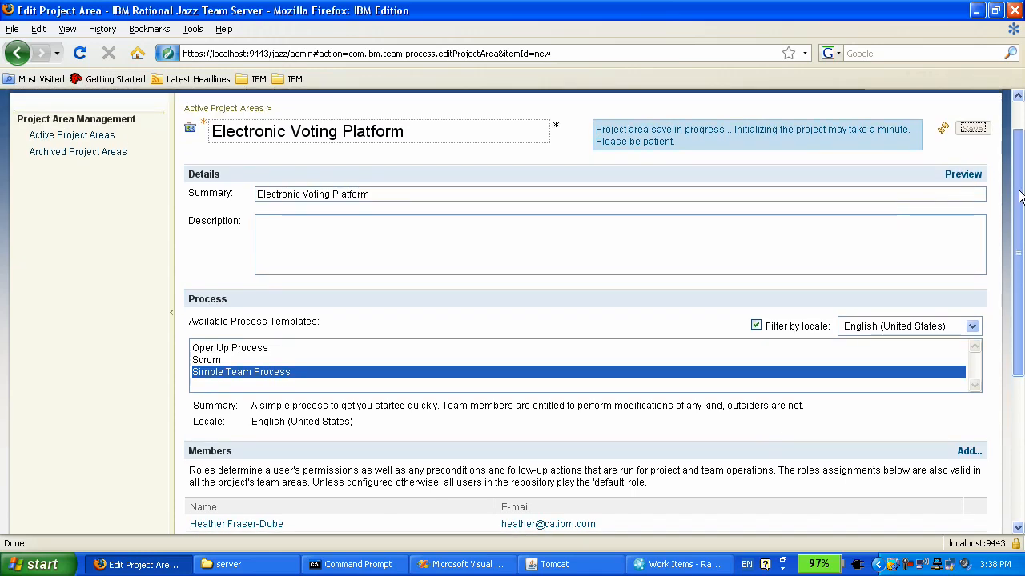
pyautogui.scroll(-3)
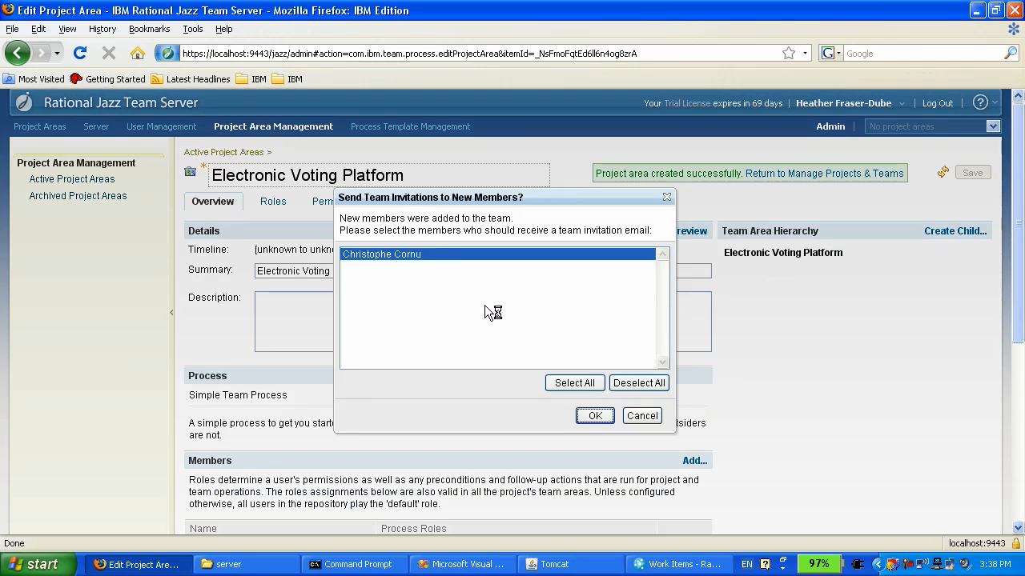
pyautogui.moveTo(502, 332)
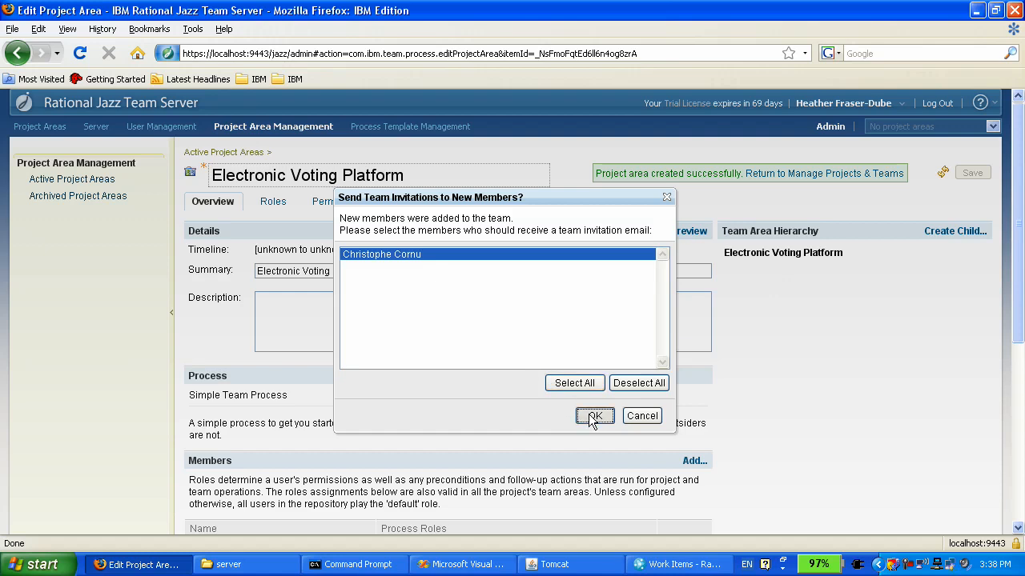
pyautogui.click(594, 415)
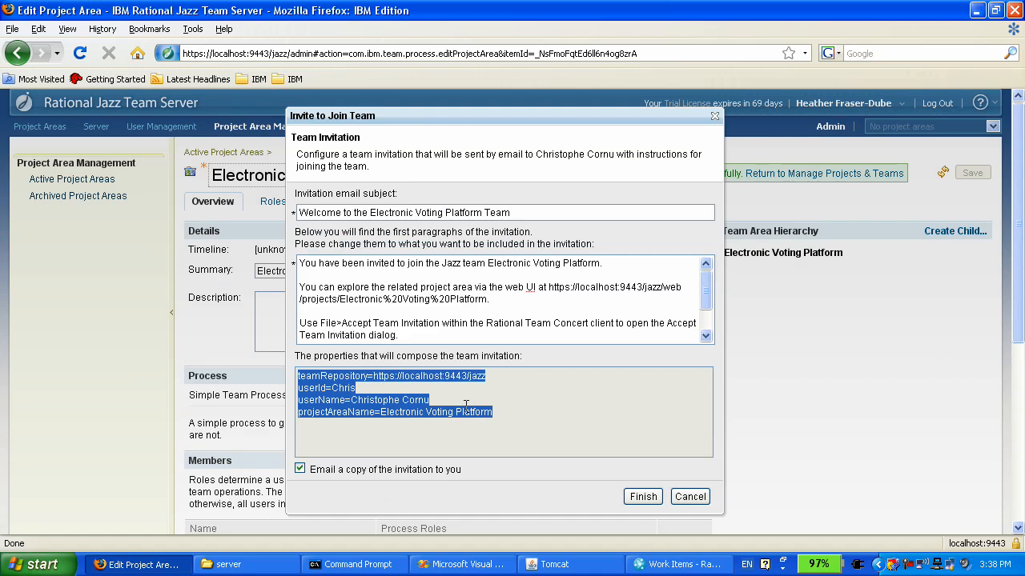
pyautogui.moveTo(464, 400)
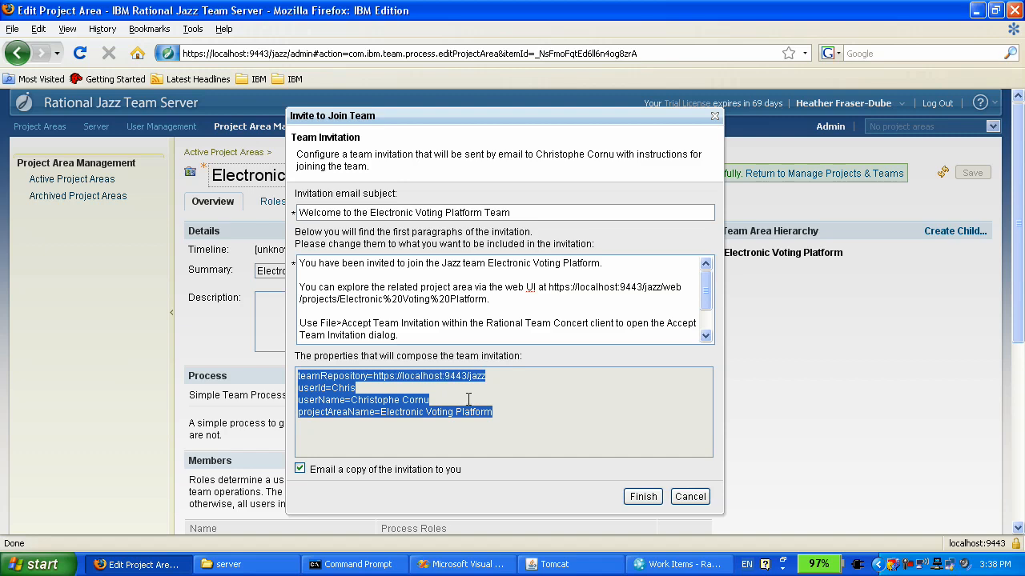
pyautogui.moveTo(571, 446)
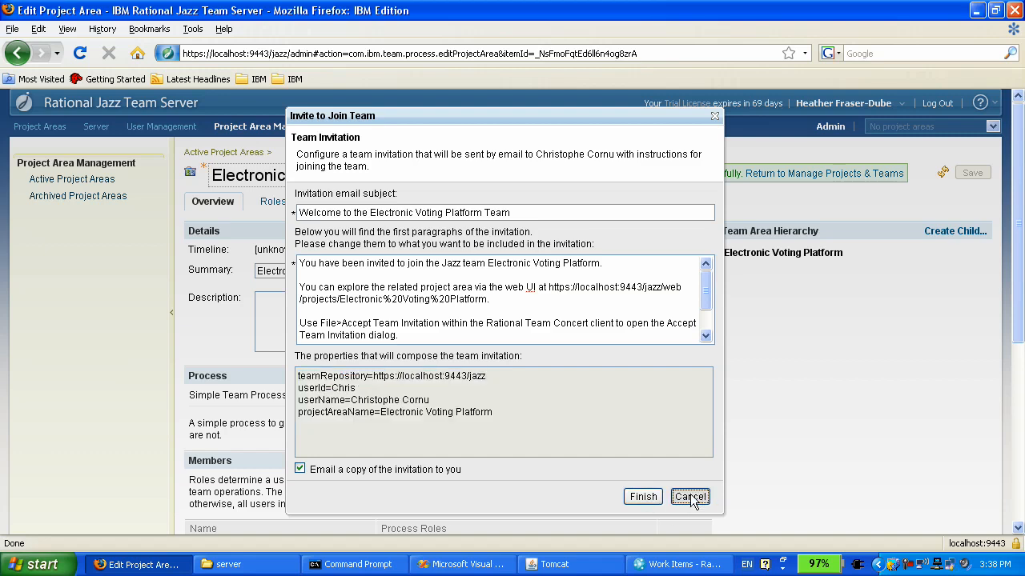
pyautogui.click(690, 496)
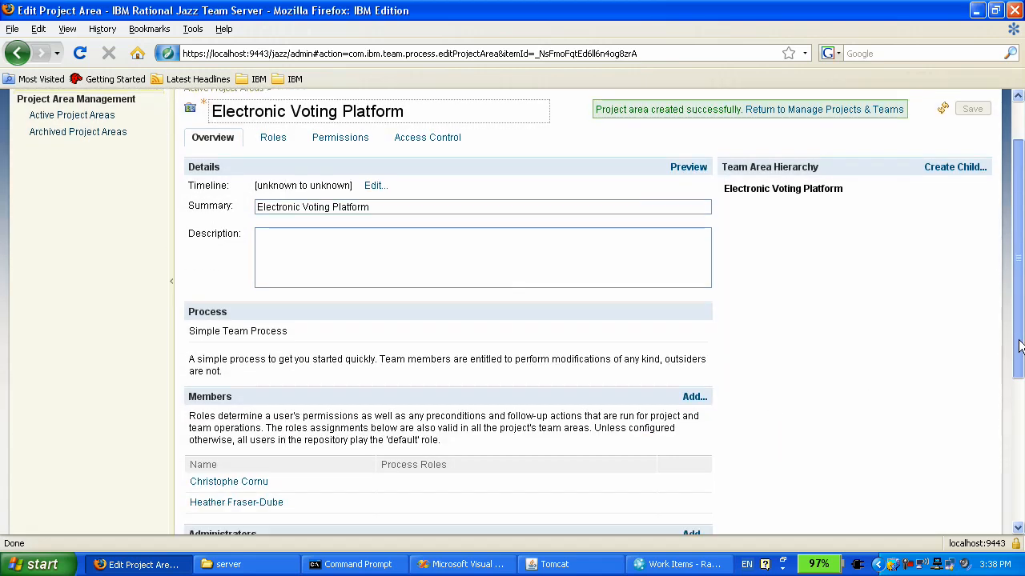
pyautogui.scroll(-3)
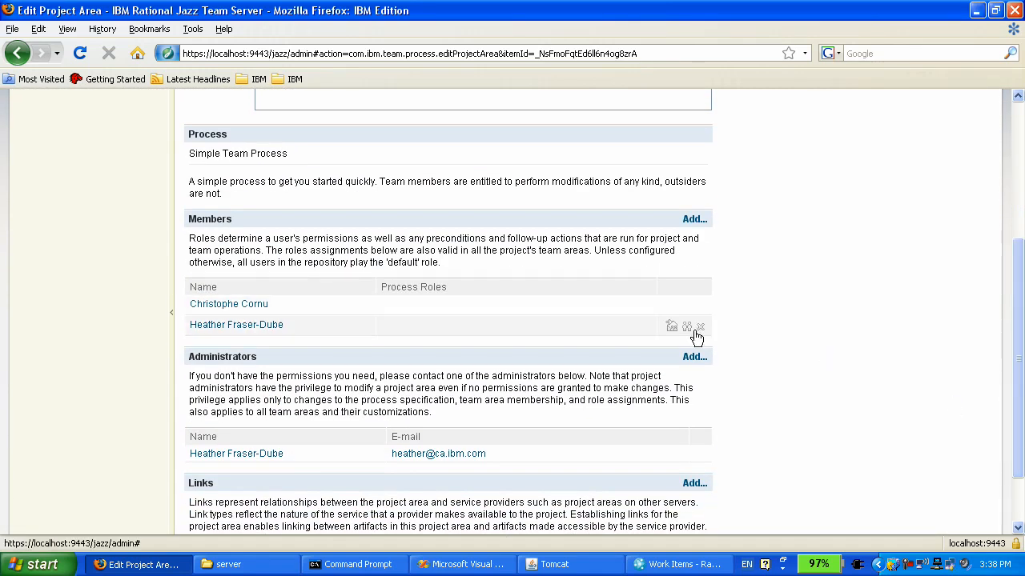
pyautogui.click(688, 326)
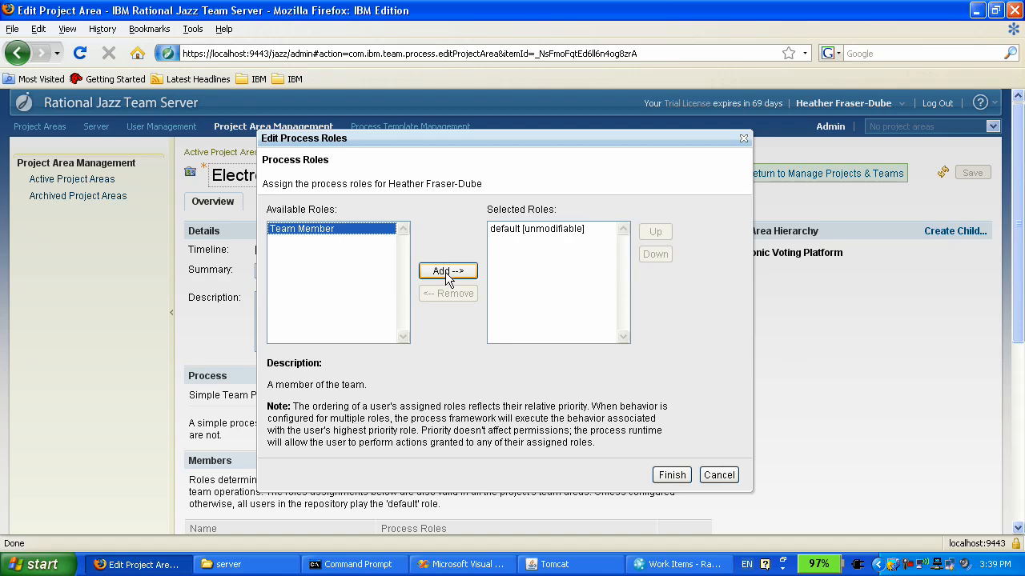
pyautogui.click(448, 271)
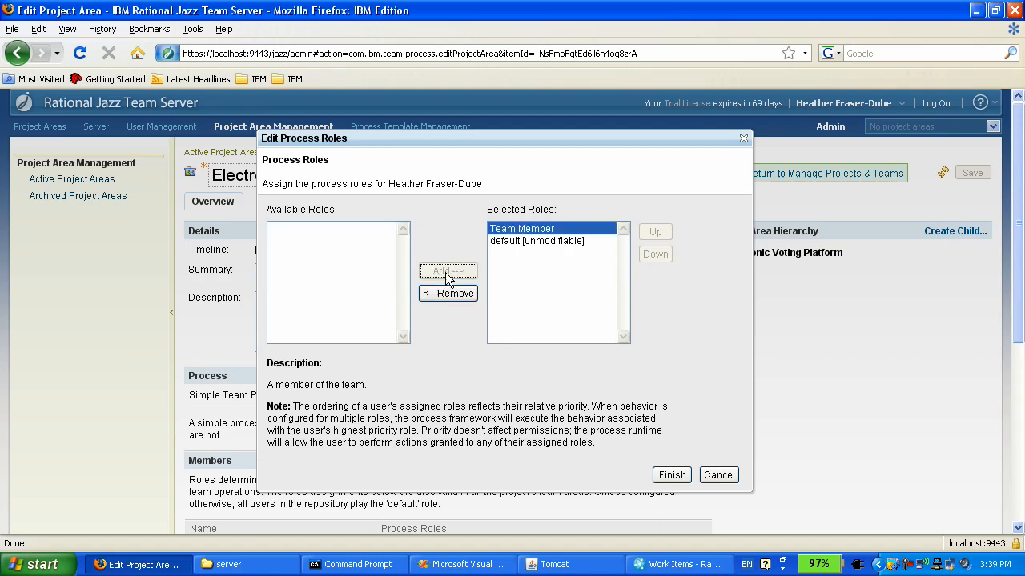
pyautogui.click(672, 475)
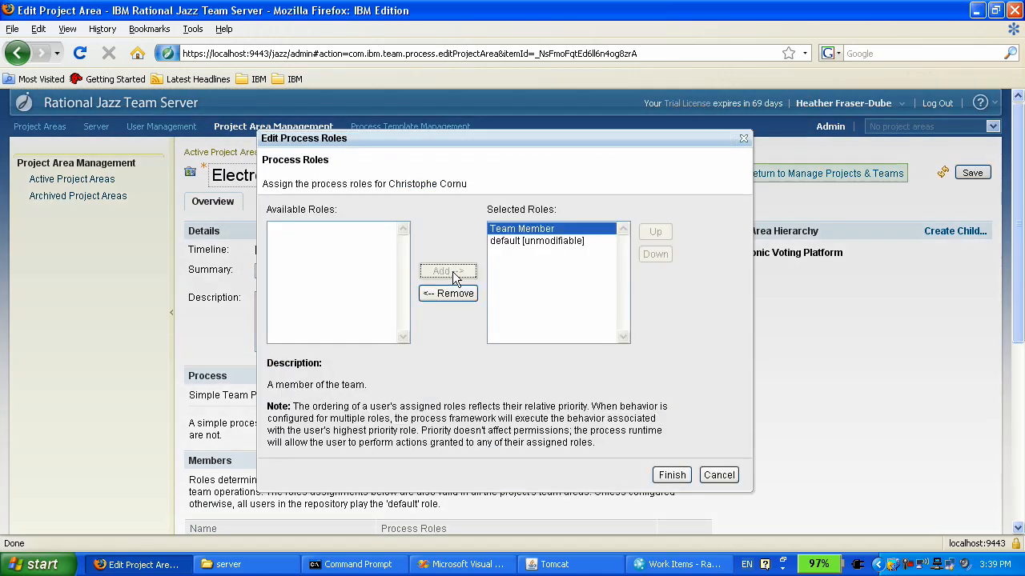
pyautogui.click(671, 475)
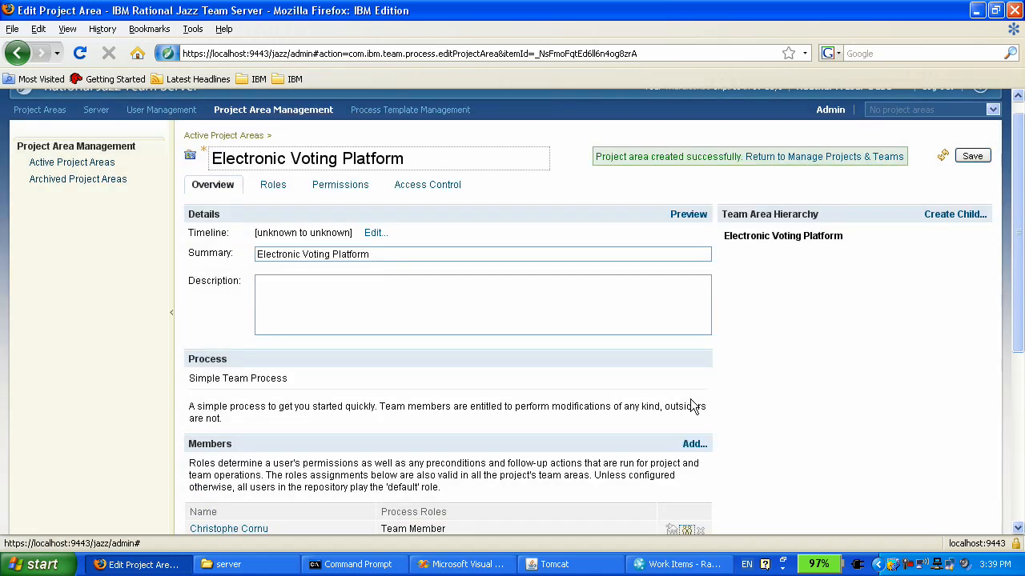
pyautogui.click(971, 155)
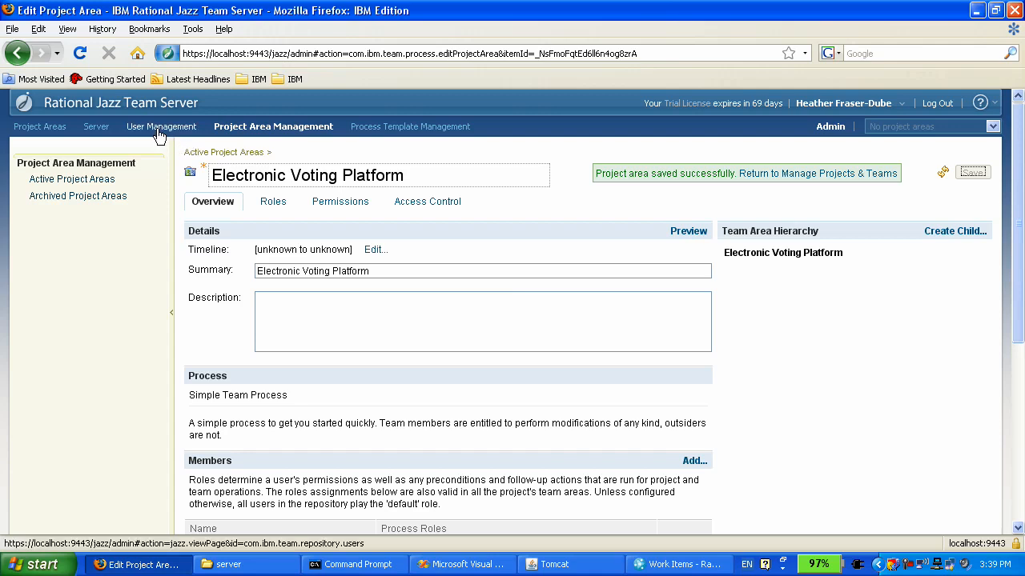
pyautogui.moveTo(39, 126)
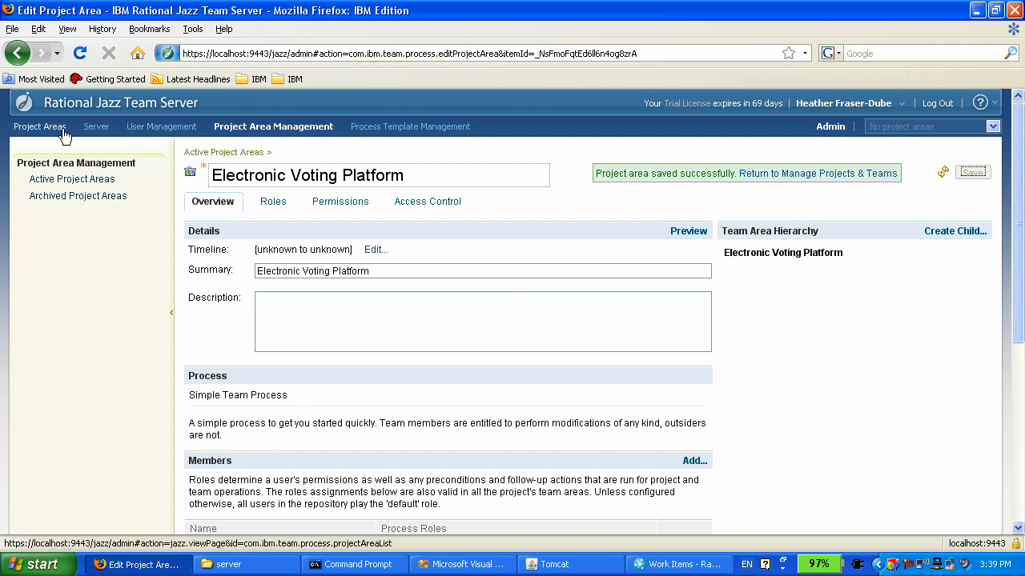
# Open the Electronic Voting Platform dashboard from Project Areas and go to its Work Items
pyautogui.click(39, 126)
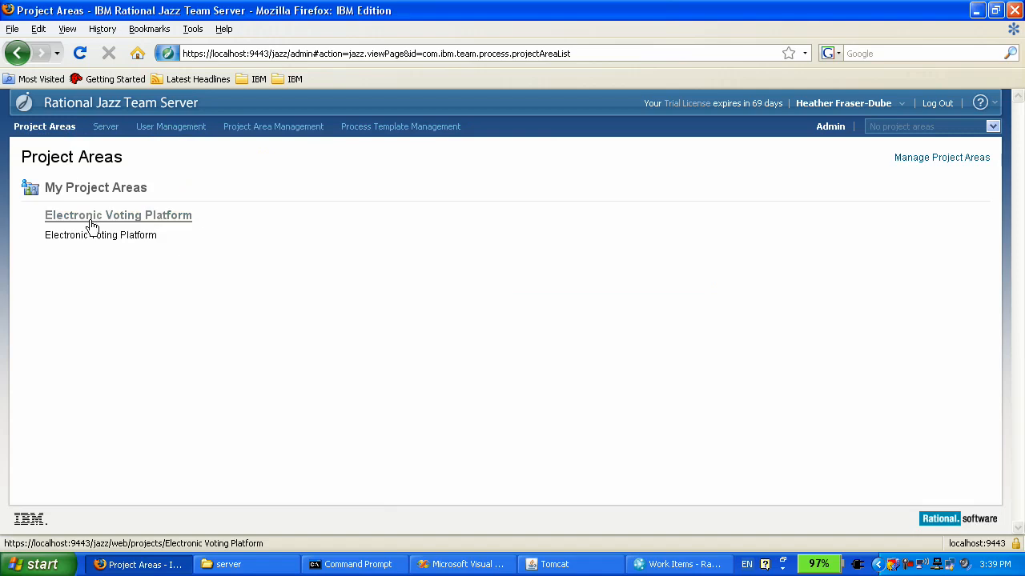
pyautogui.click(117, 216)
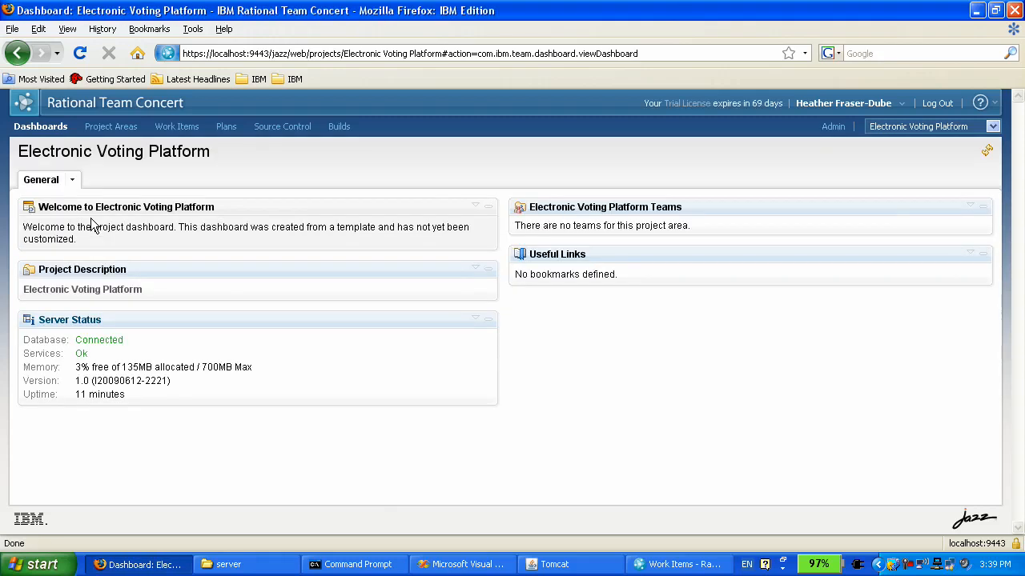
pyautogui.moveTo(238, 240)
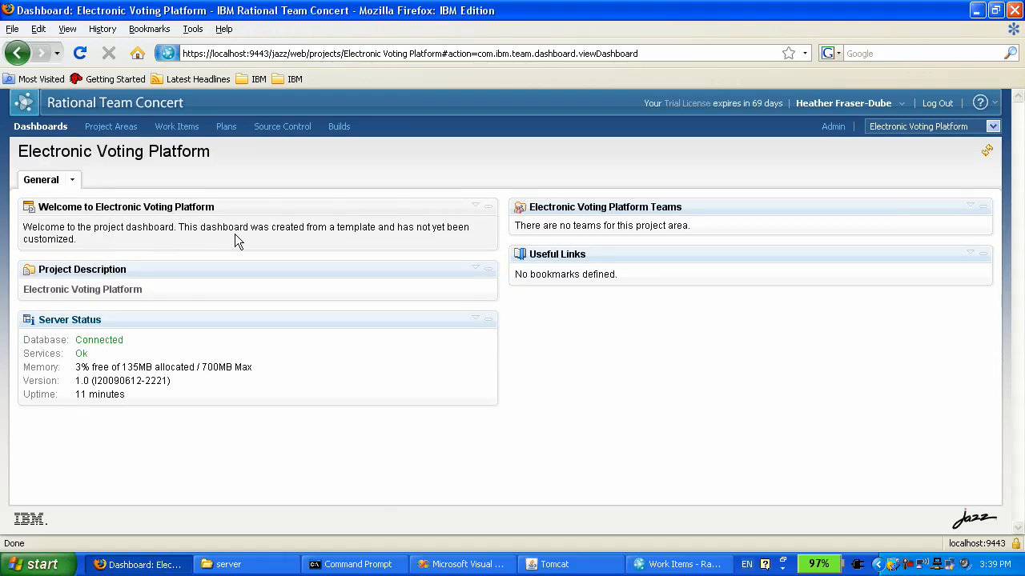
pyautogui.moveTo(177, 141)
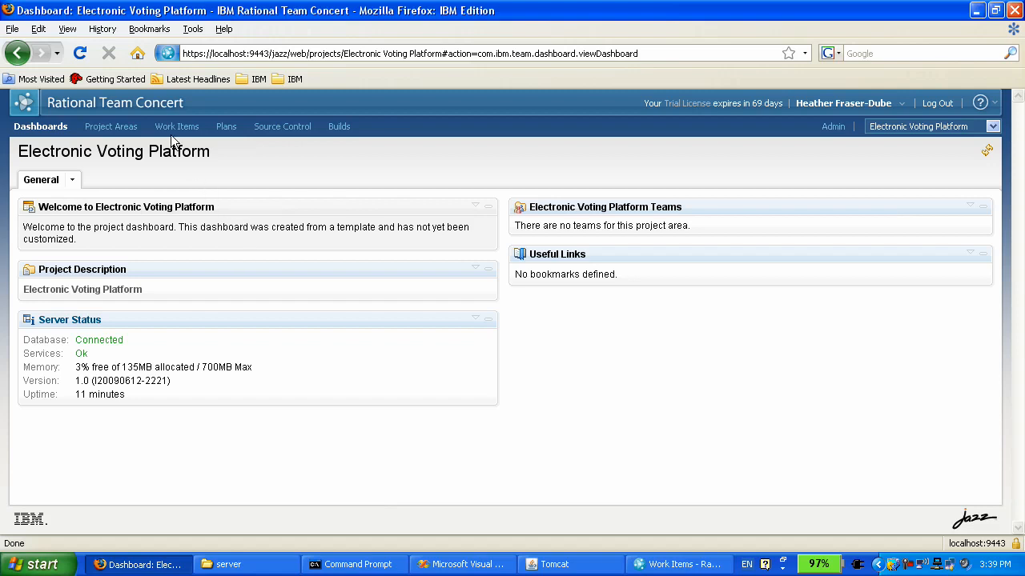
pyautogui.click(176, 127)
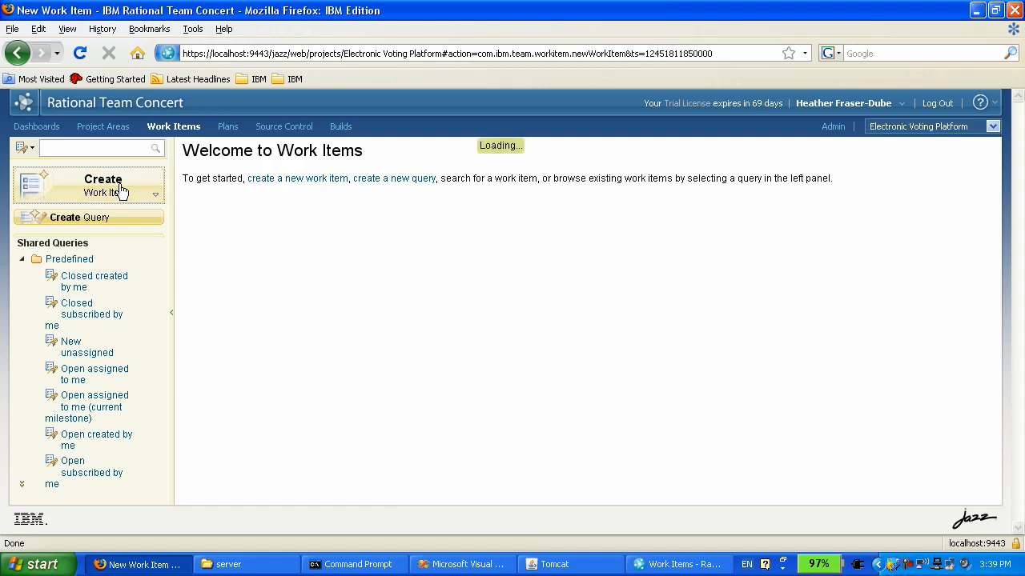
pyautogui.click(103, 184)
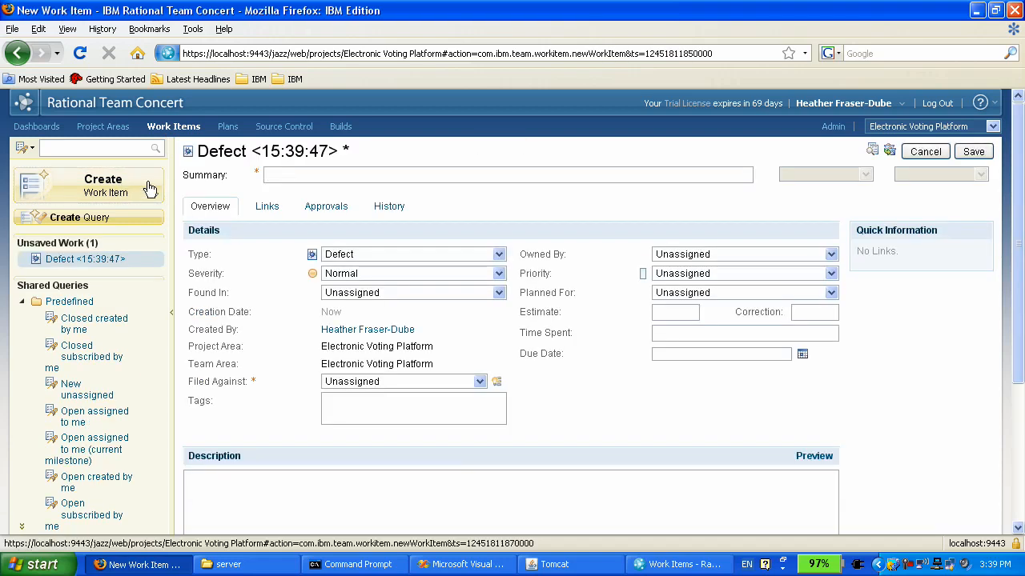
pyautogui.write('Create a Windows client prototype for the eVoting')
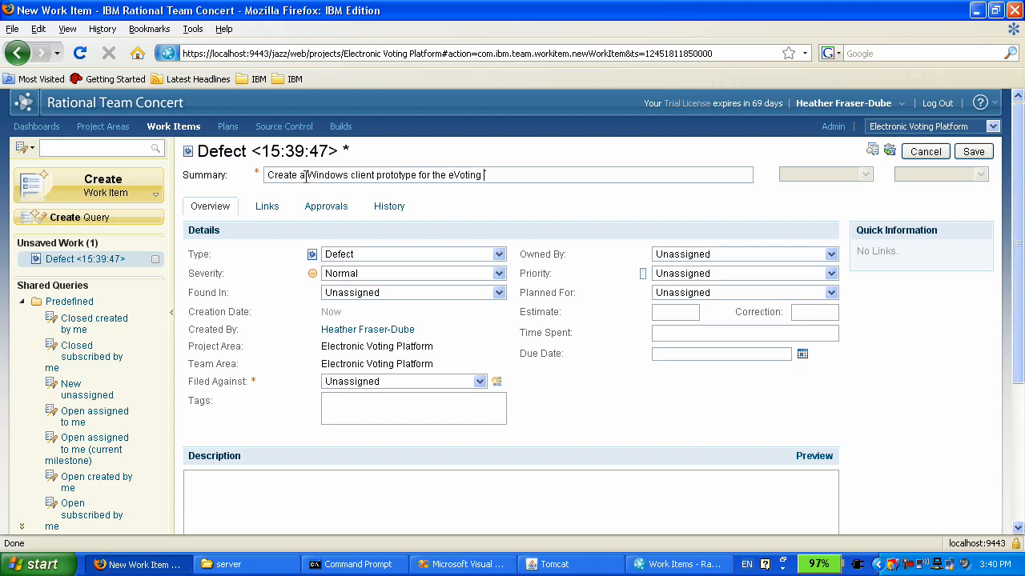
pyautogui.write('project')
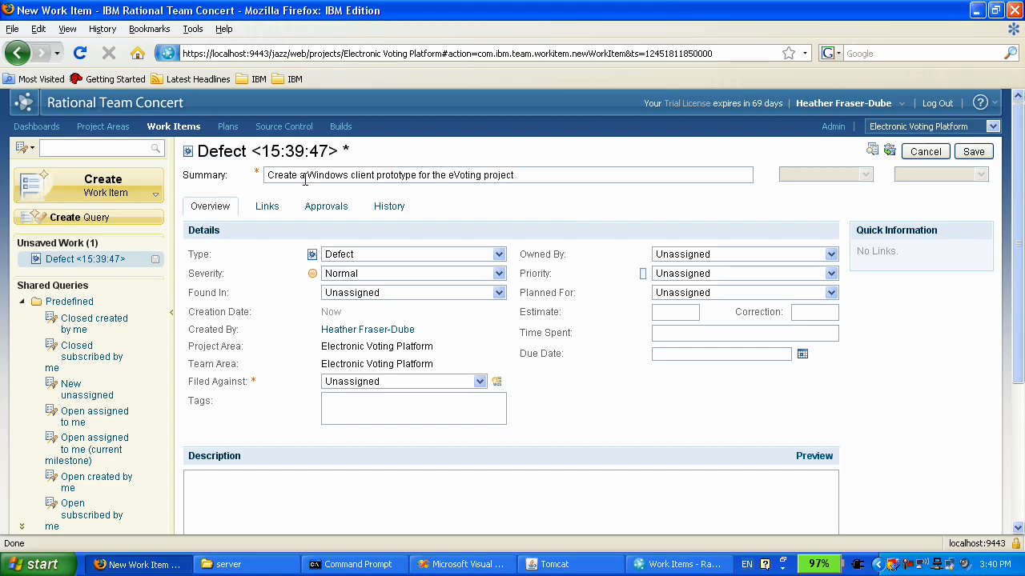
pyautogui.click(498, 254)
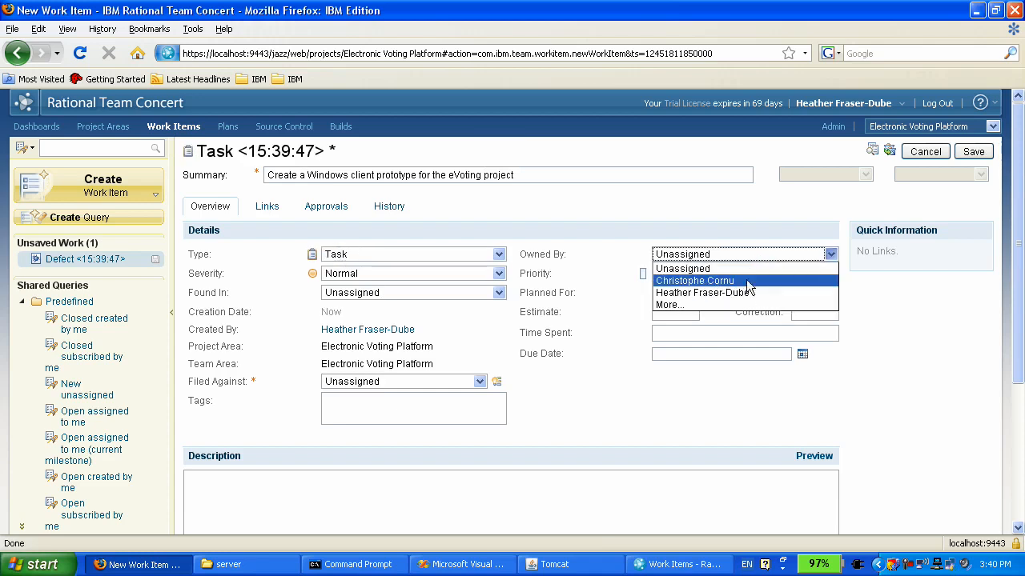
pyautogui.click(694, 280)
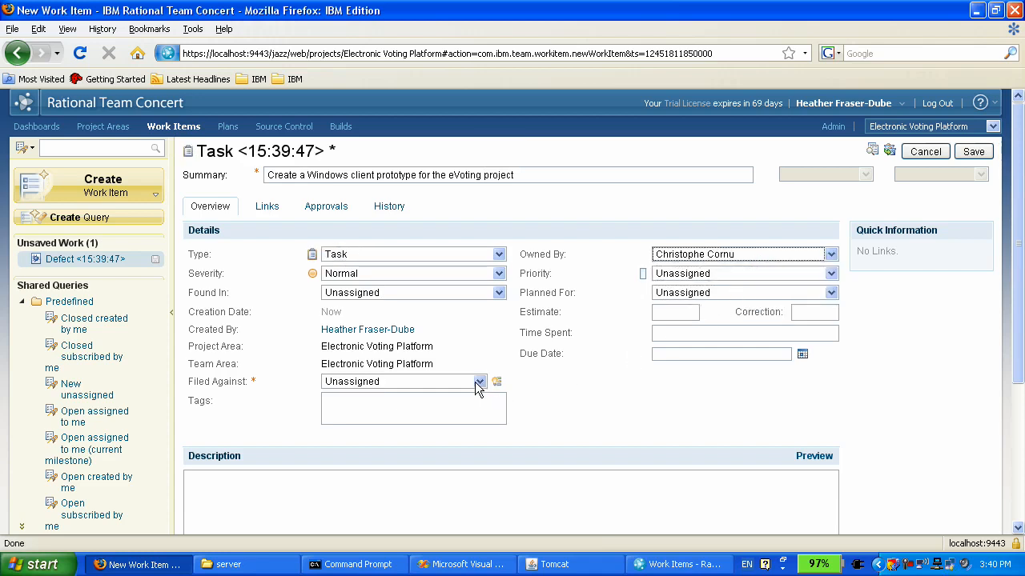
# File the task against the project, add a 'Good luck' description, and save it
pyautogui.click(479, 382)
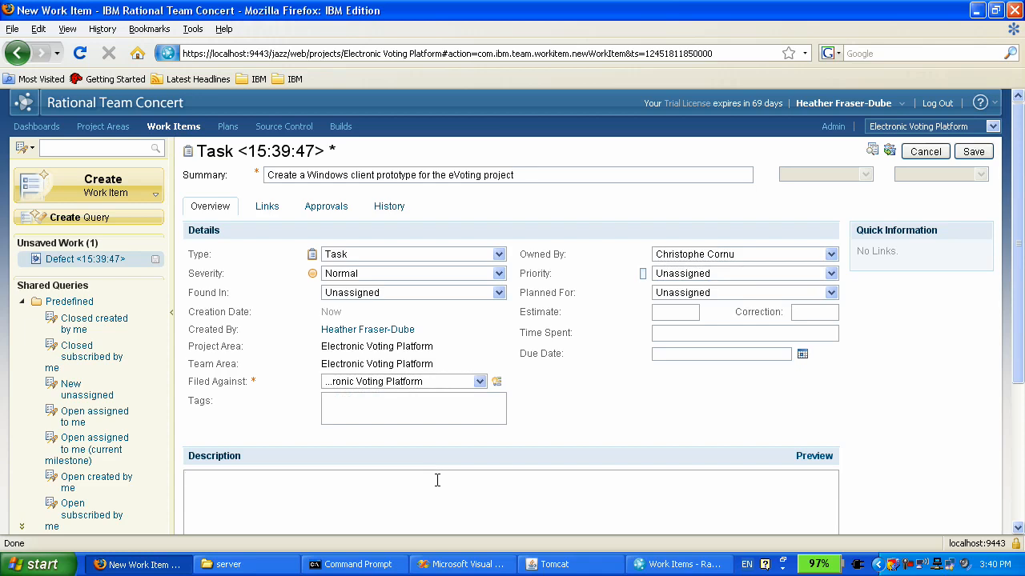
pyautogui.write('Good lu')
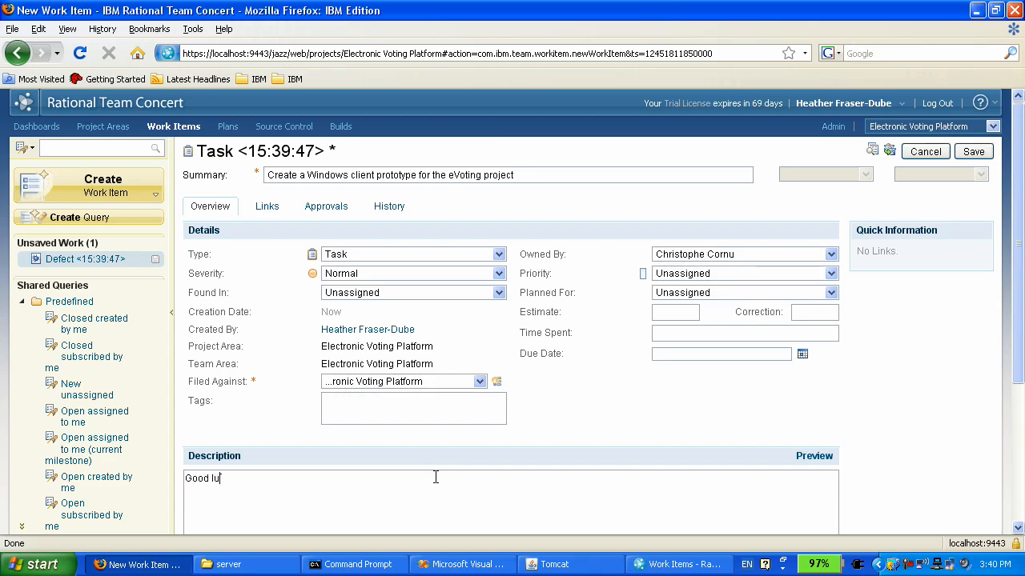
pyautogui.write('ck!')
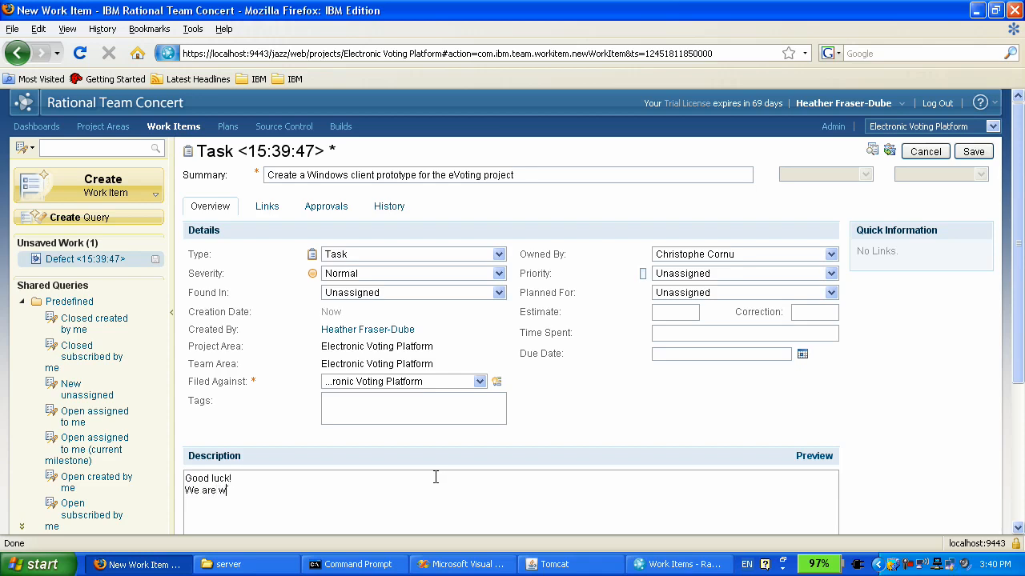
pyautogui.write('atching you...')
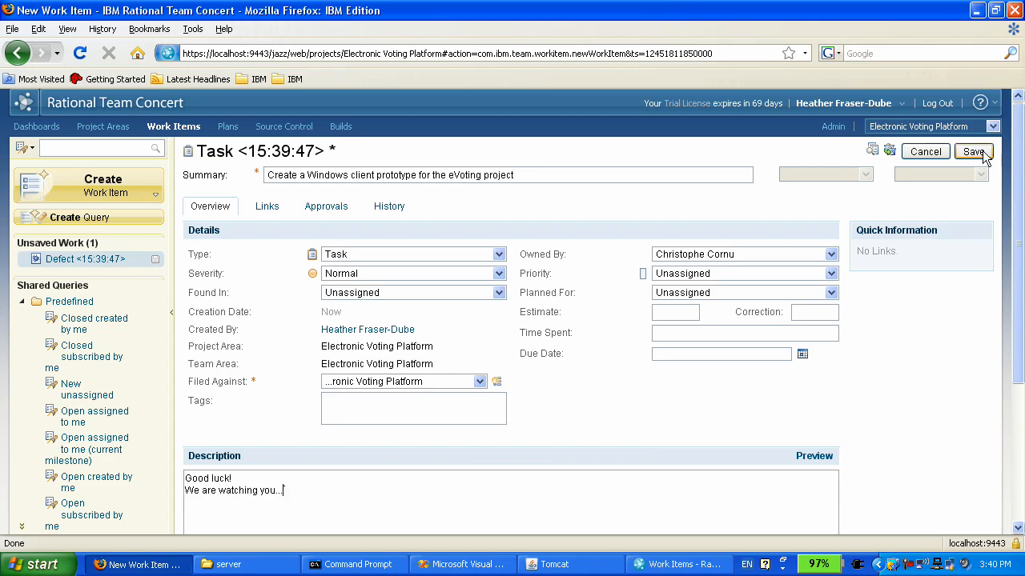
pyautogui.click(976, 152)
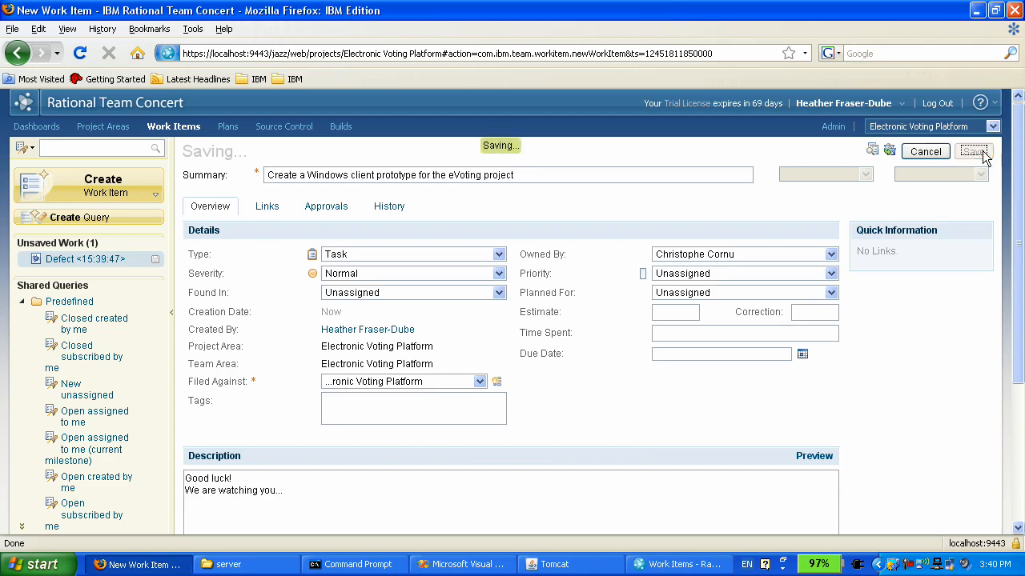
pyautogui.click(976, 151)
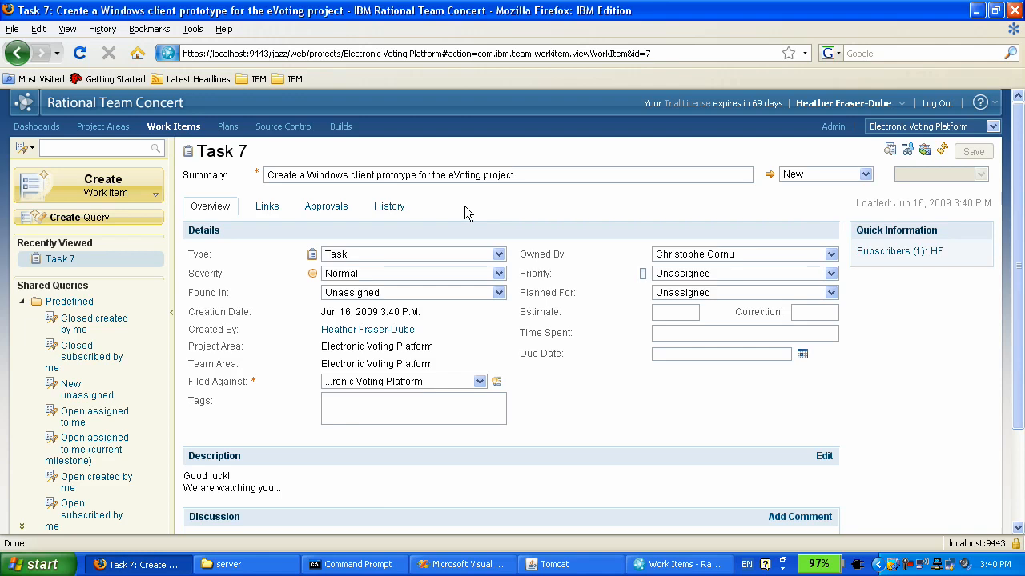
pyautogui.moveTo(454, 565)
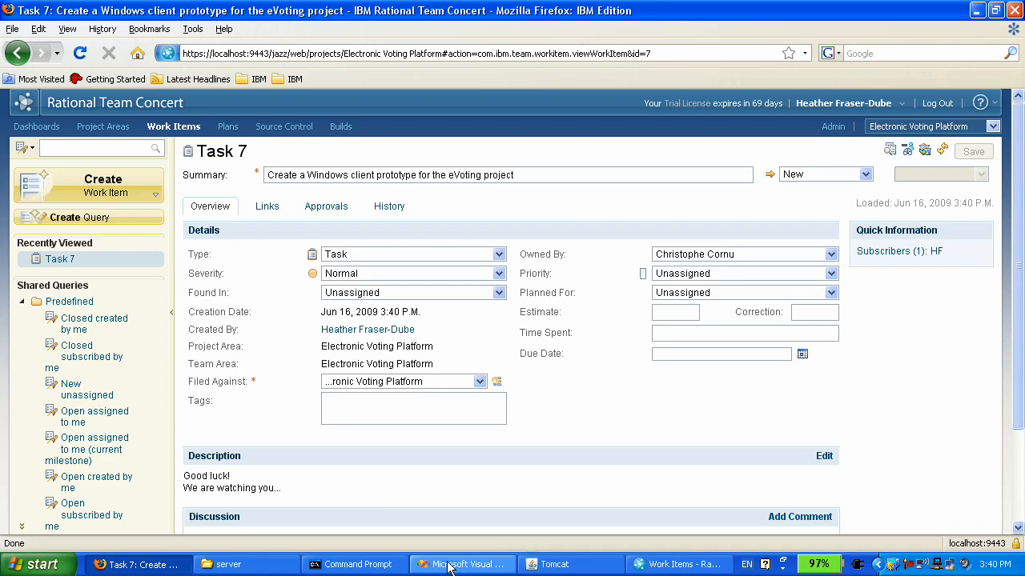
# Switch to Microsoft Visual Studio from the Windows taskbar
pyautogui.click(463, 564)
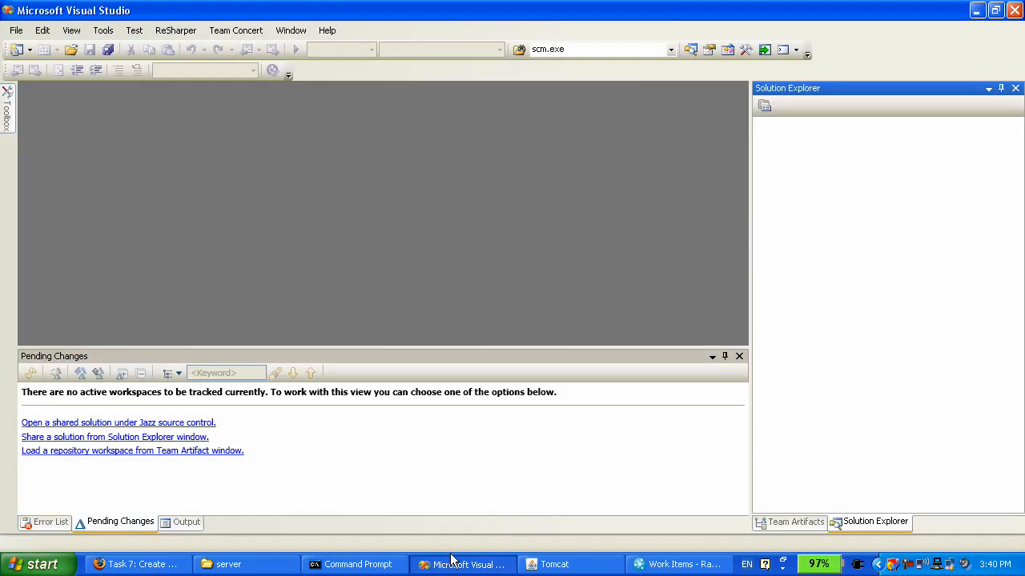
pyautogui.moveTo(360, 210)
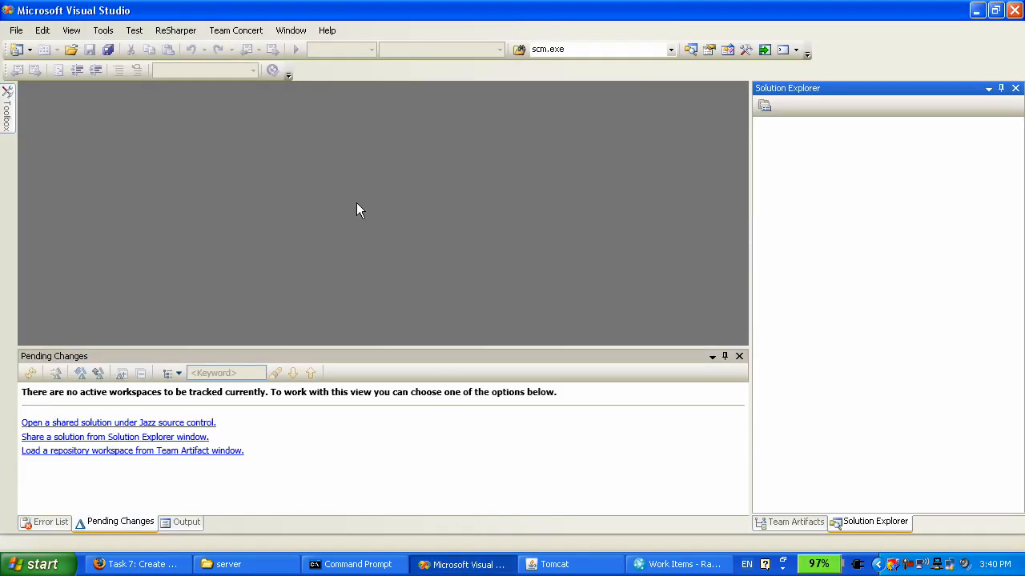
pyautogui.moveTo(353, 210)
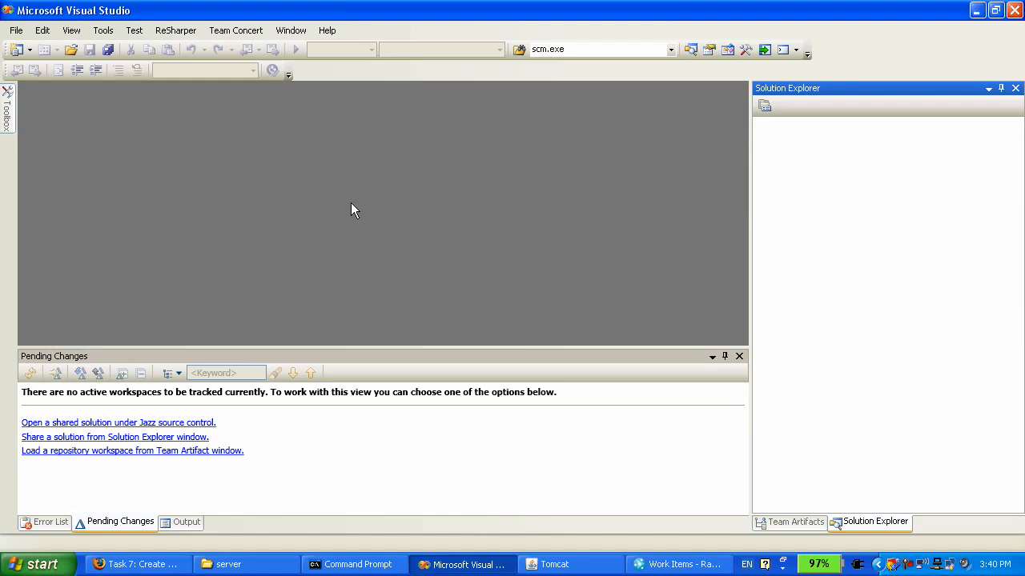
pyautogui.moveTo(272, 196)
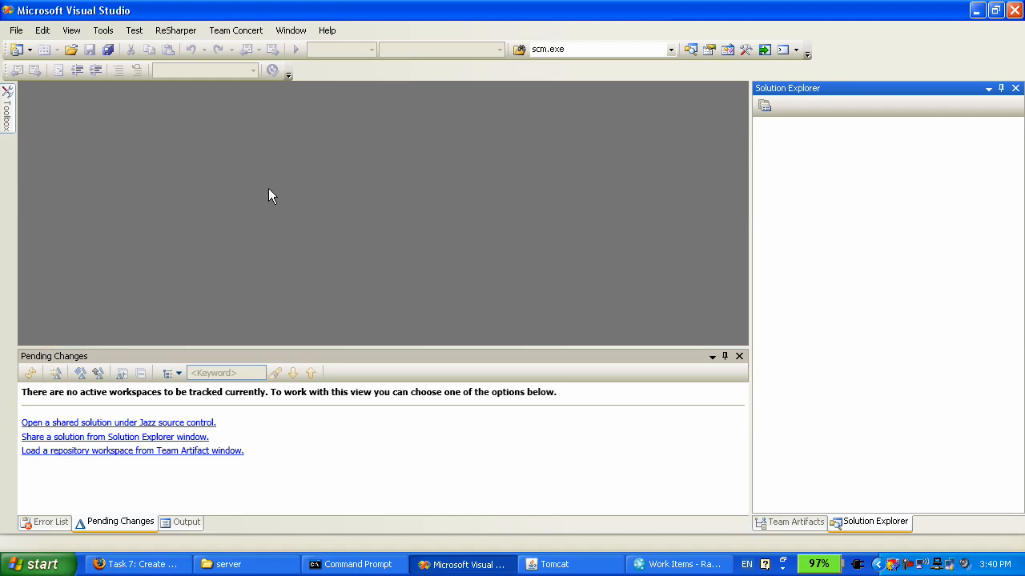